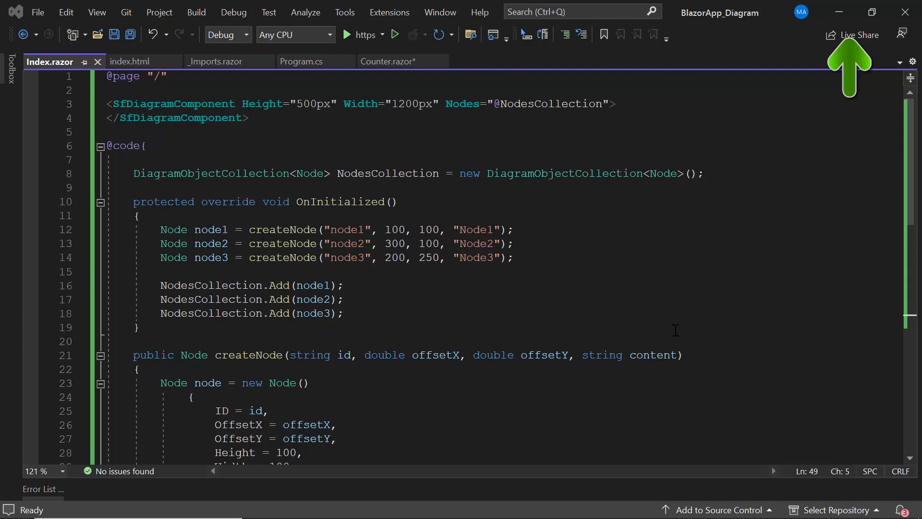
Run the app over https and select Node1, Node2 and Node3 in Edge
scroll("down", 3)
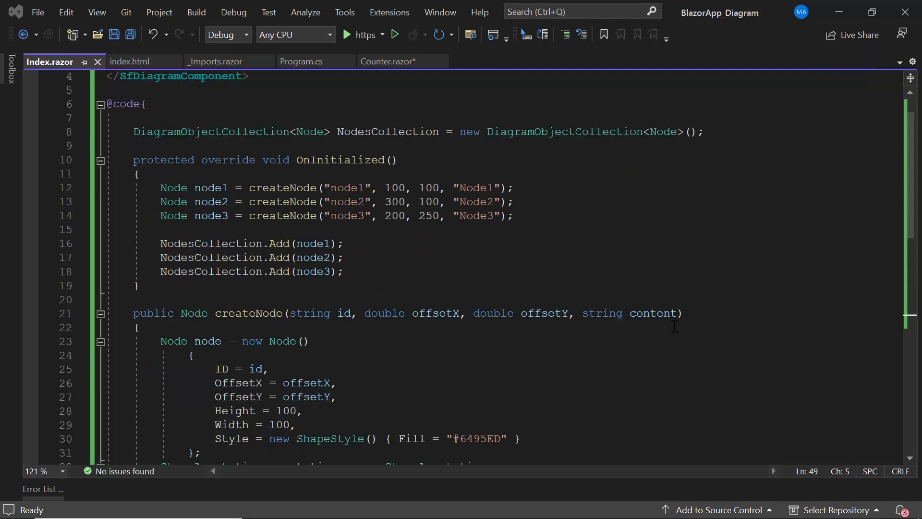
scroll("down", 3)
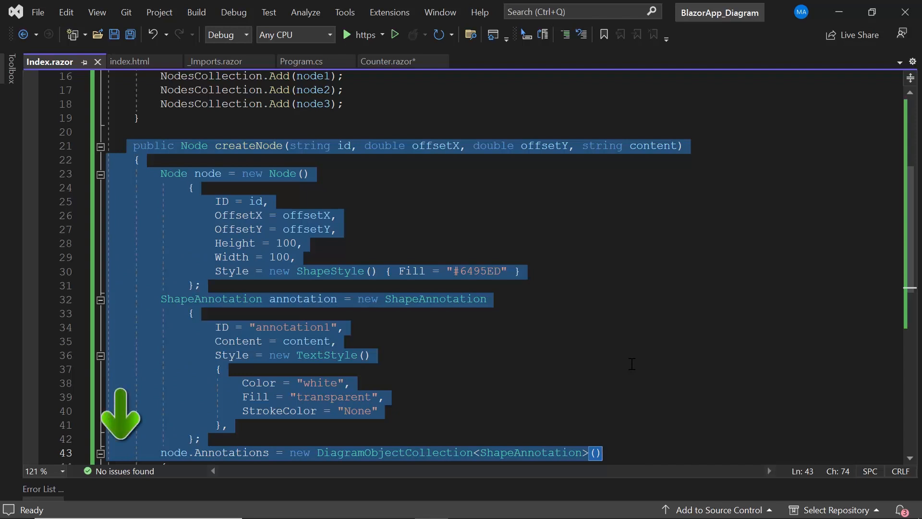
mouse_move(629, 357)
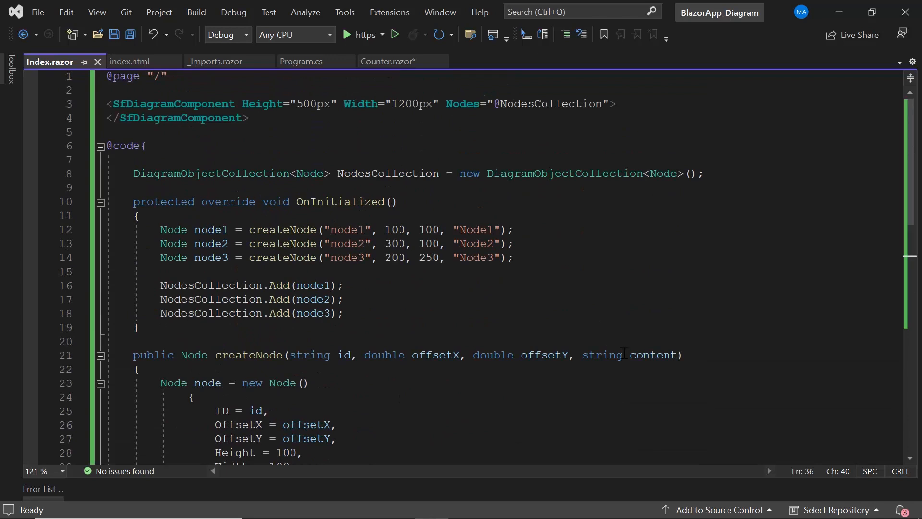
left_click(346, 34)
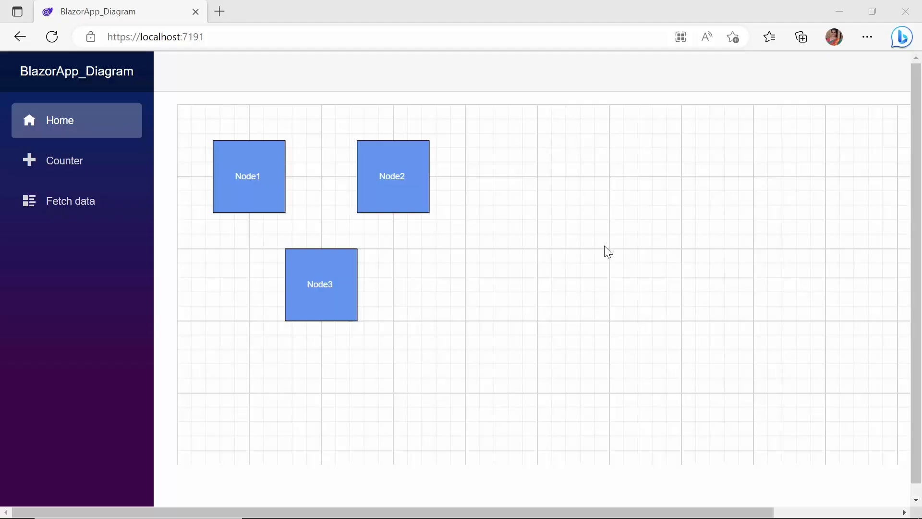
left_click(246, 175)
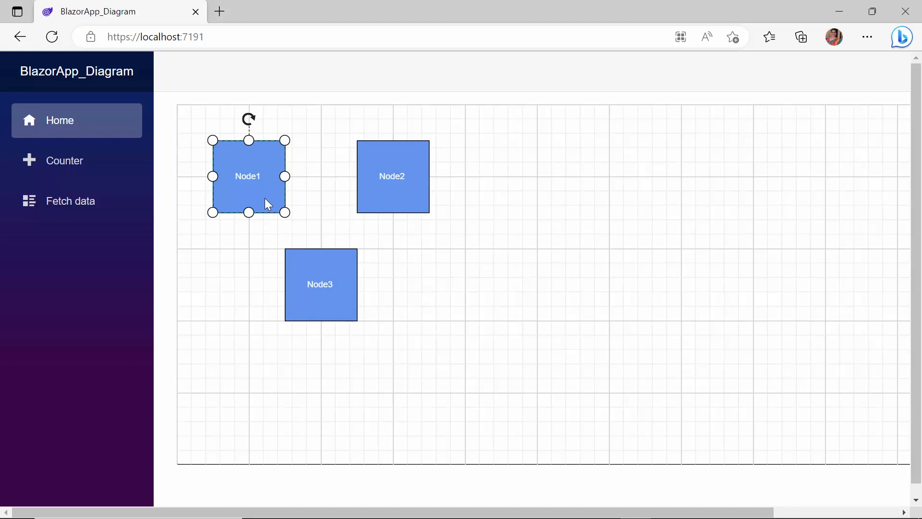
left_click(392, 175)
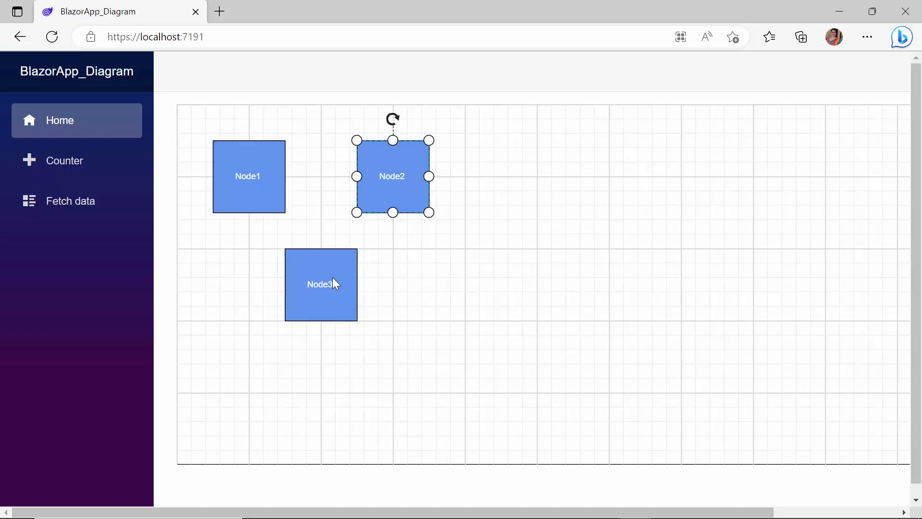
left_click(320, 284)
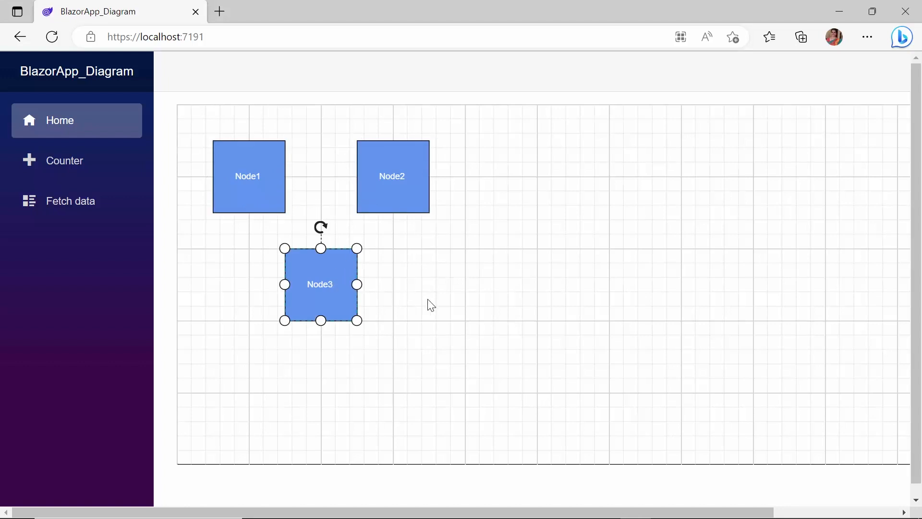
left_click(429, 304)
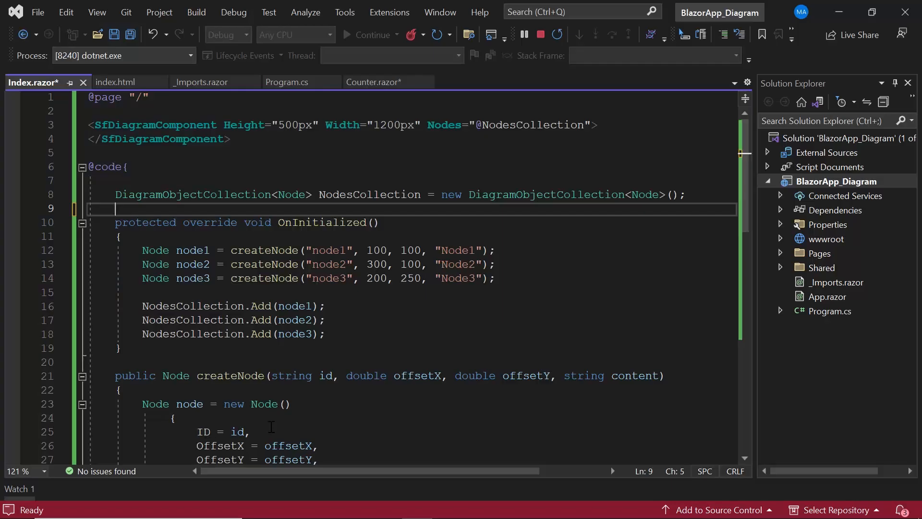
Declare NodeGroup Group1 with ID "Group1" and Children node1, node2 and node3
type("NodeG")
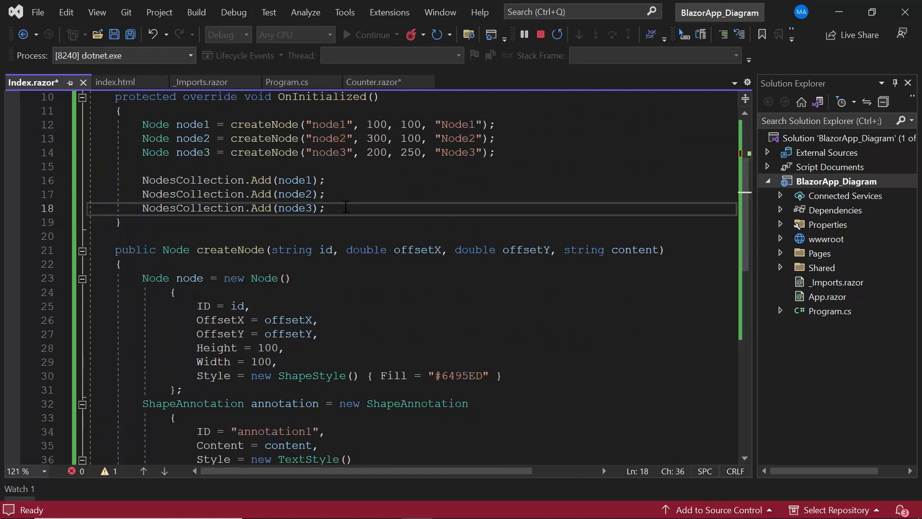
type("Group1 =")
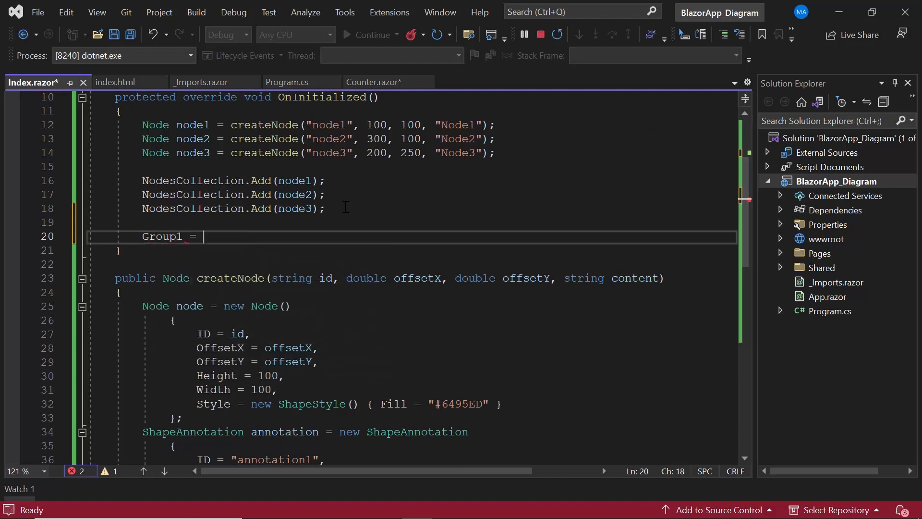
type("new NodeGroup(")
type("{")
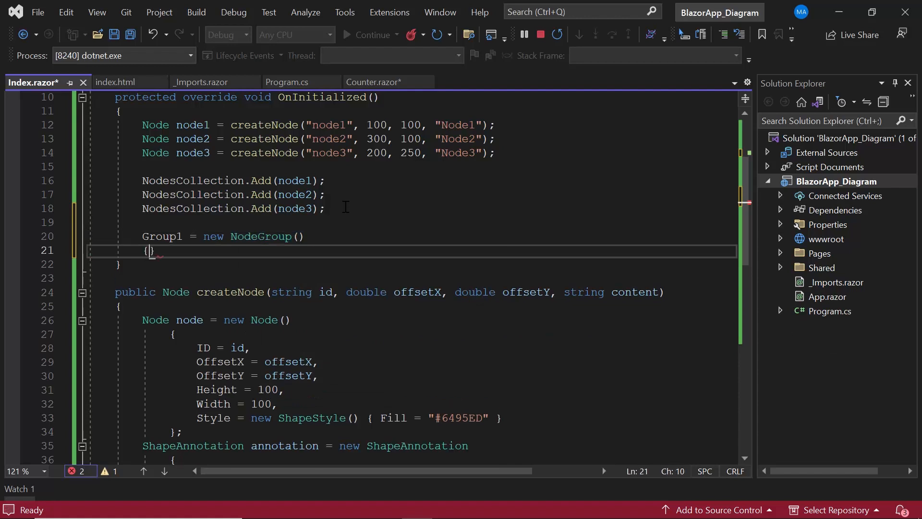
type("ID=\"")
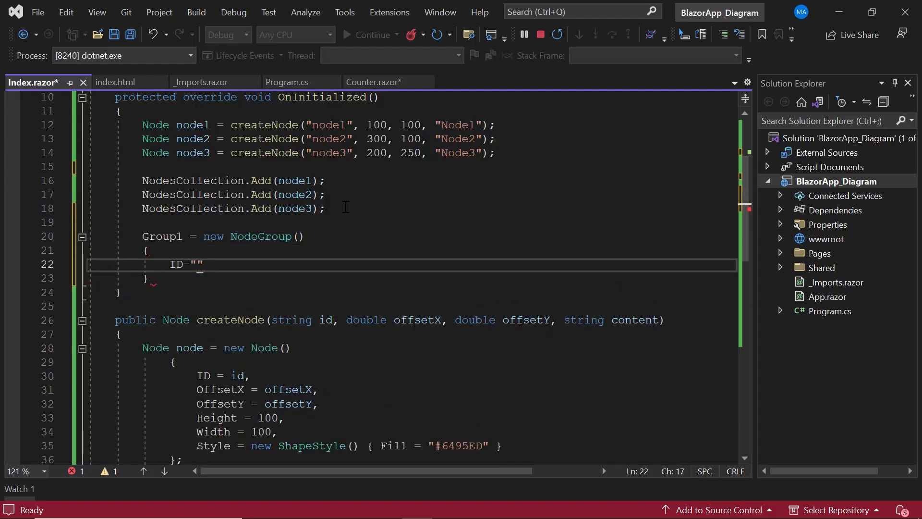
type("Group1")
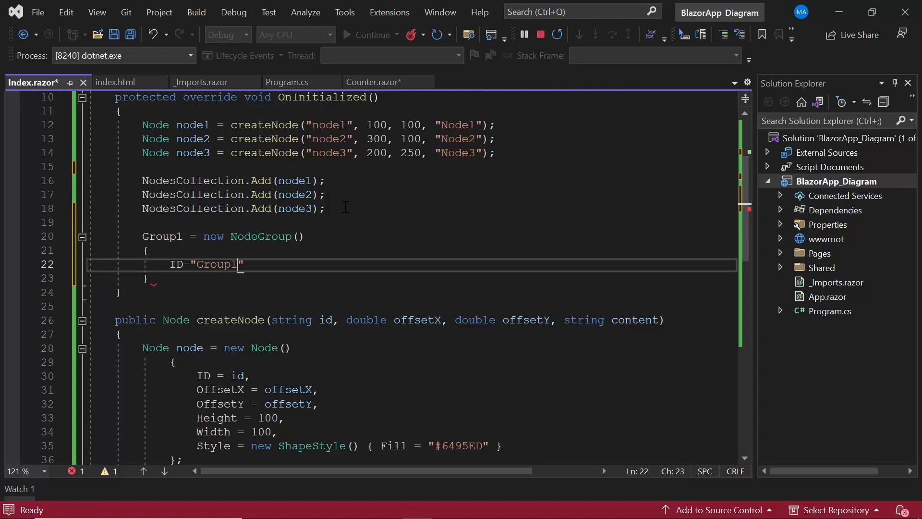
type(",")
key("Enter")
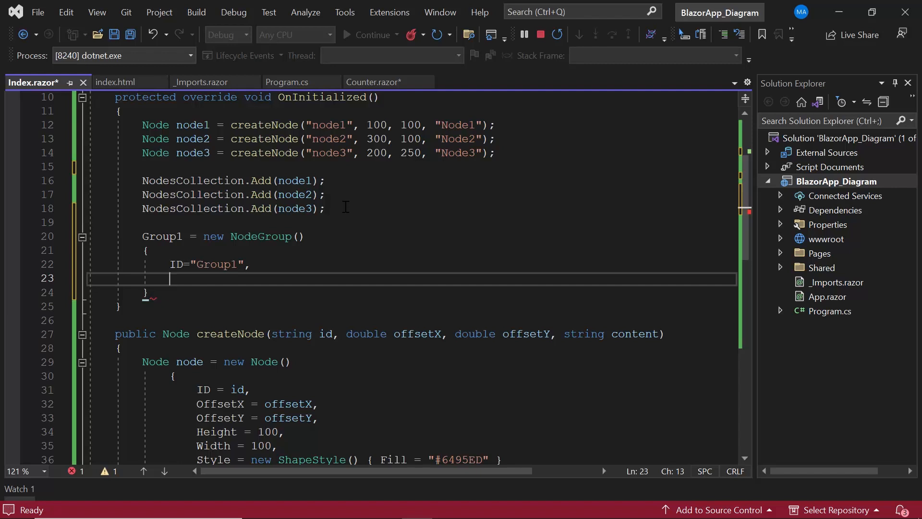
type("Children =")
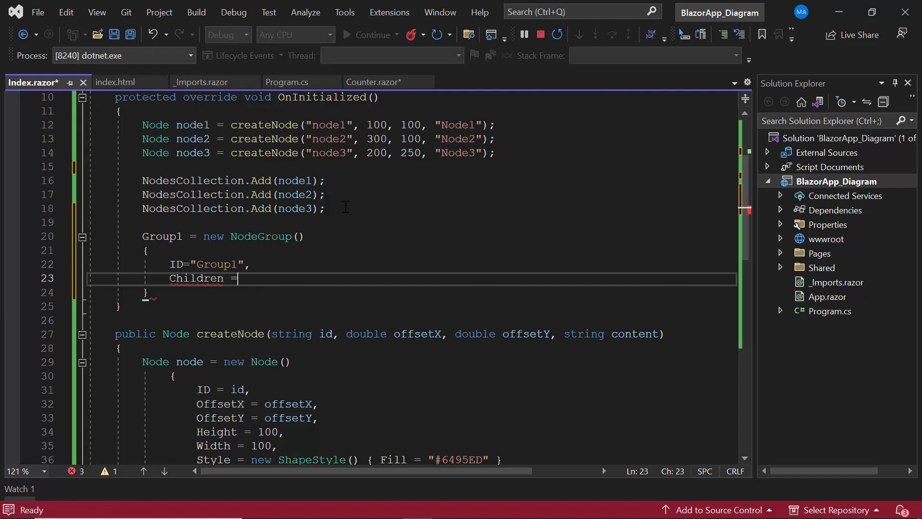
type("new")
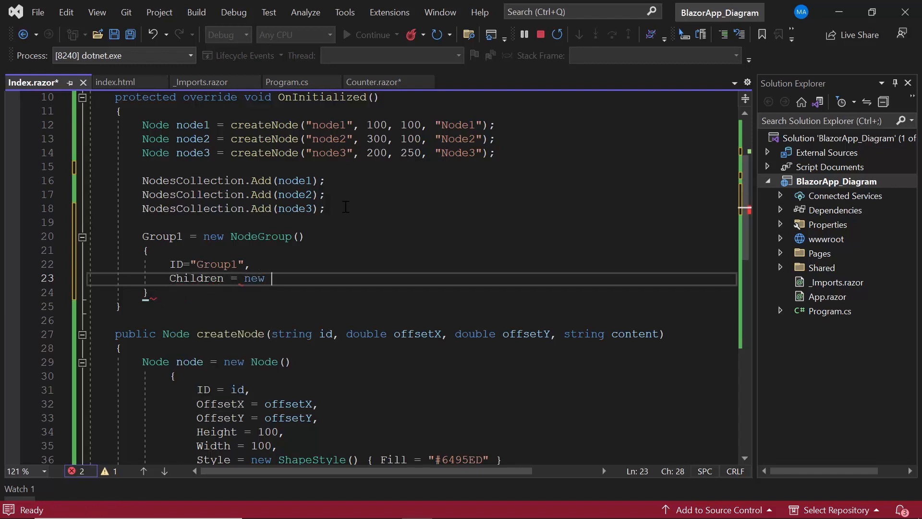
type("string[]")
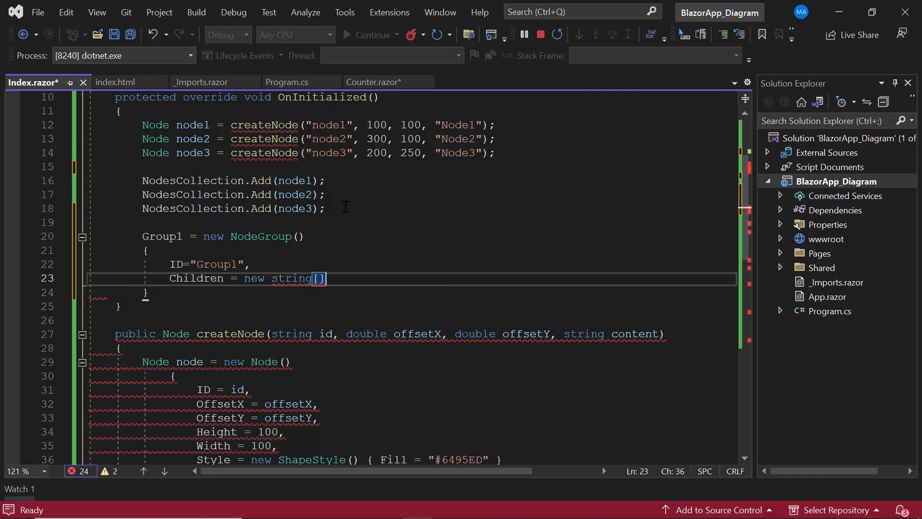
type("{\"\"")
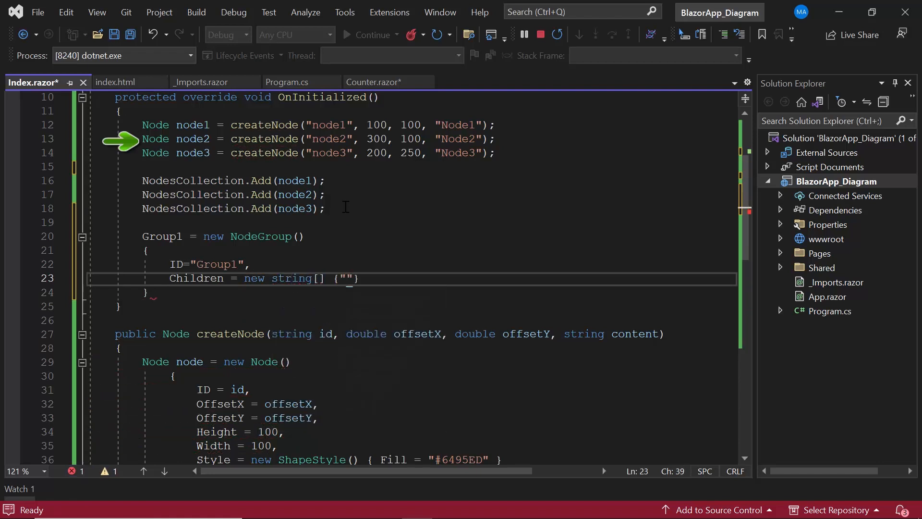
type("node1\",")
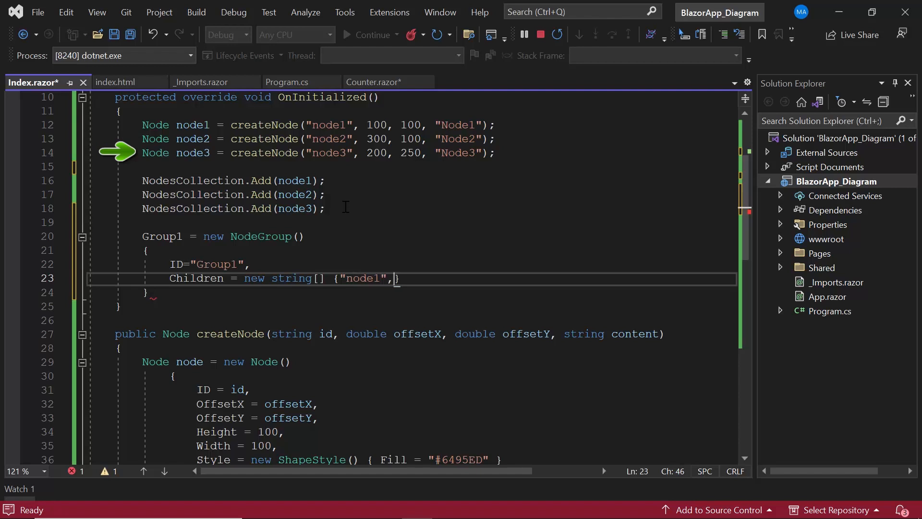
type("\"node2\", \"\"")
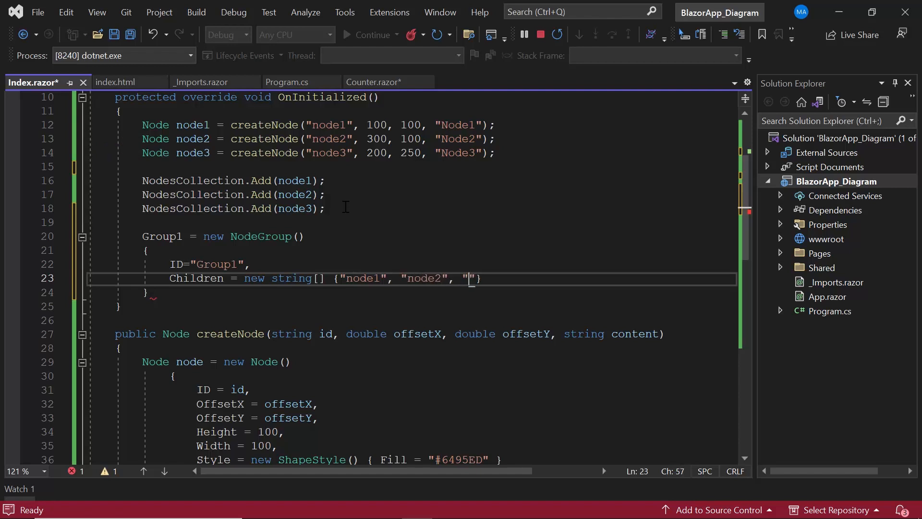
type("node3")
left_click(411, 291)
type(";")
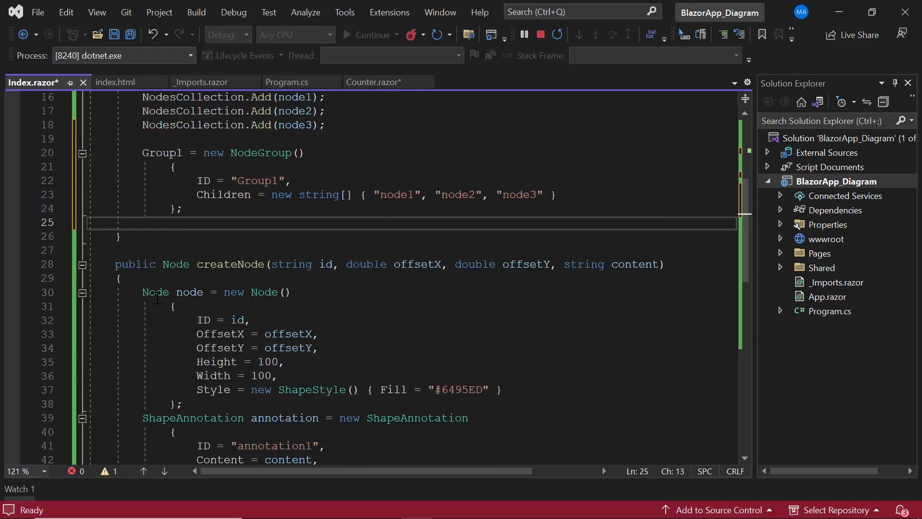
Add Group1 to NodesCollection and save to hot-reload the app
type("NodesCollection.A")
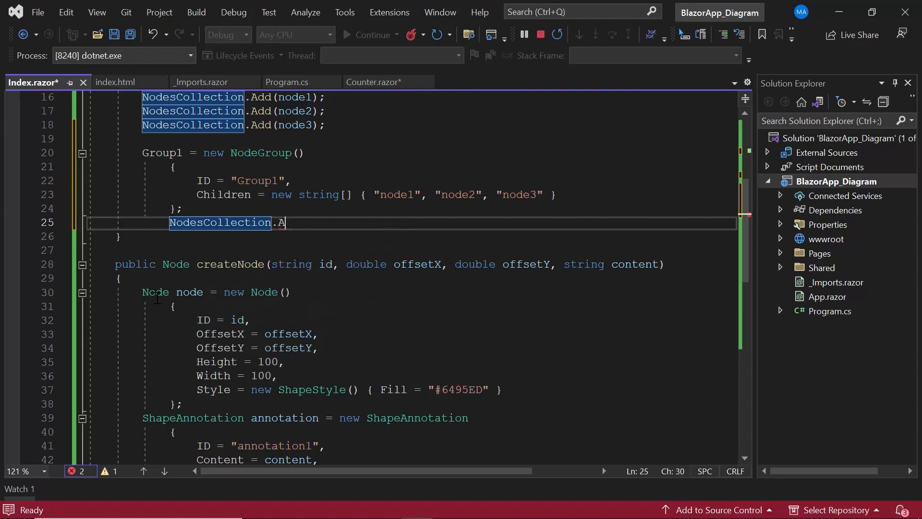
type("dd(")
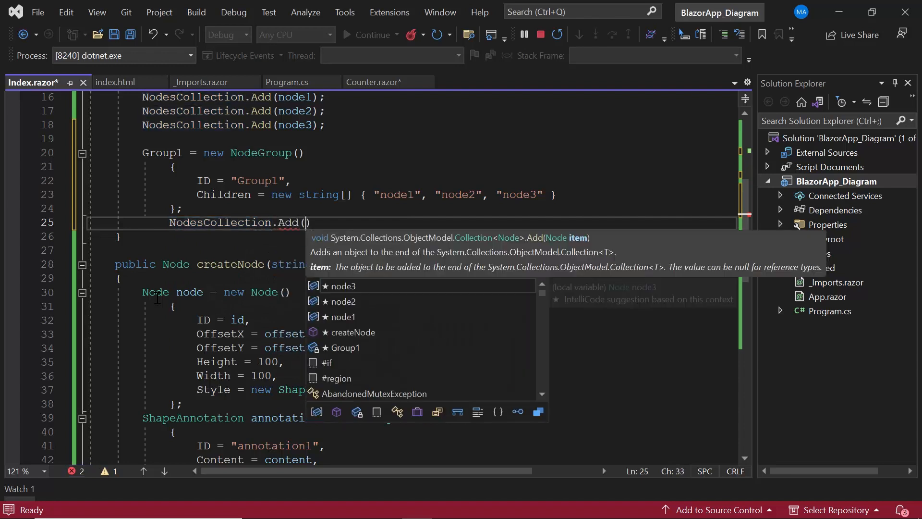
type("Group1")
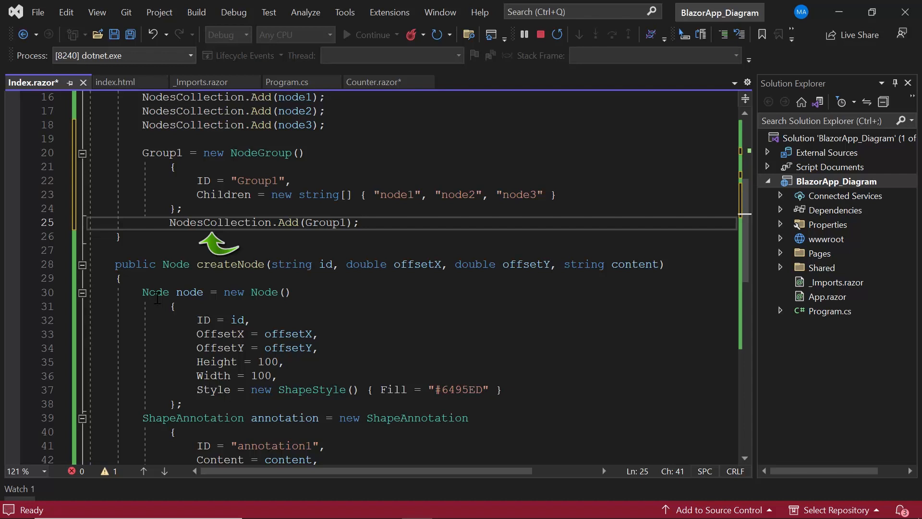
key("ctrl+s")
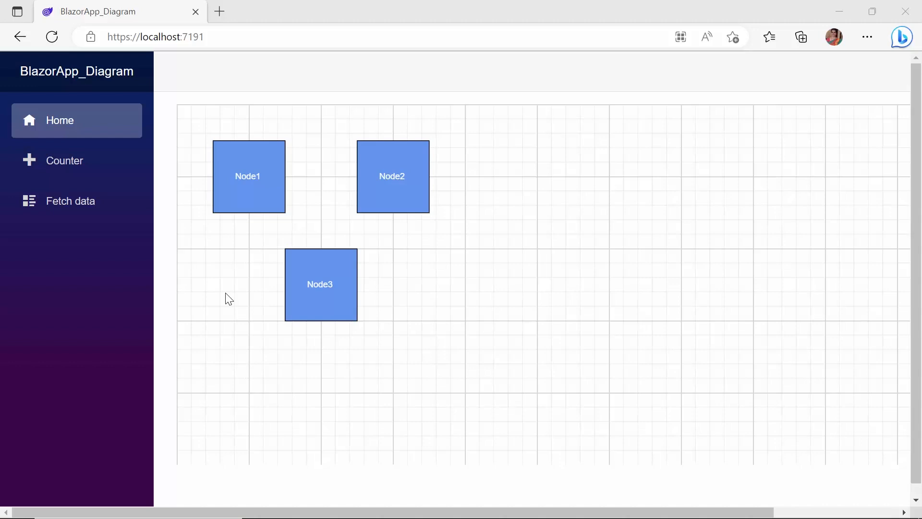
Drag across the Edge diagram to inspect Node1, Node2 and Node3
left_click_drag(228, 298, 357, 312)
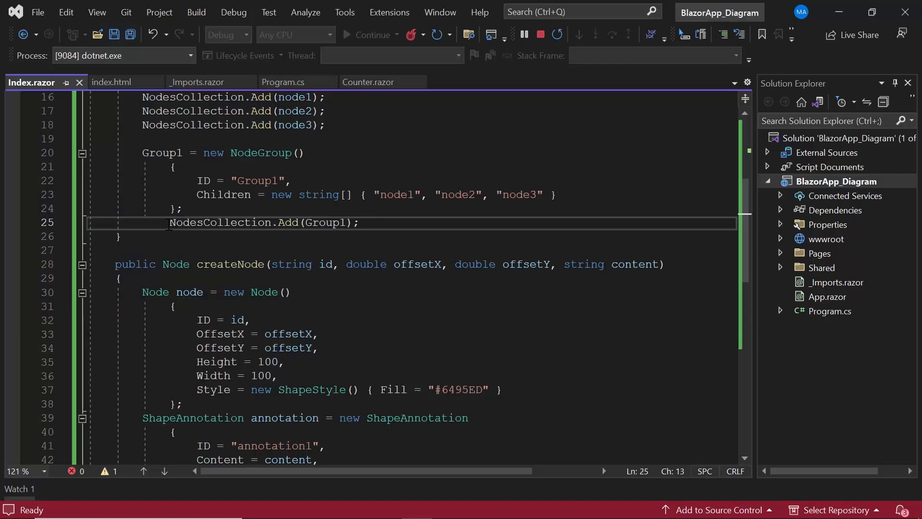
type("//")
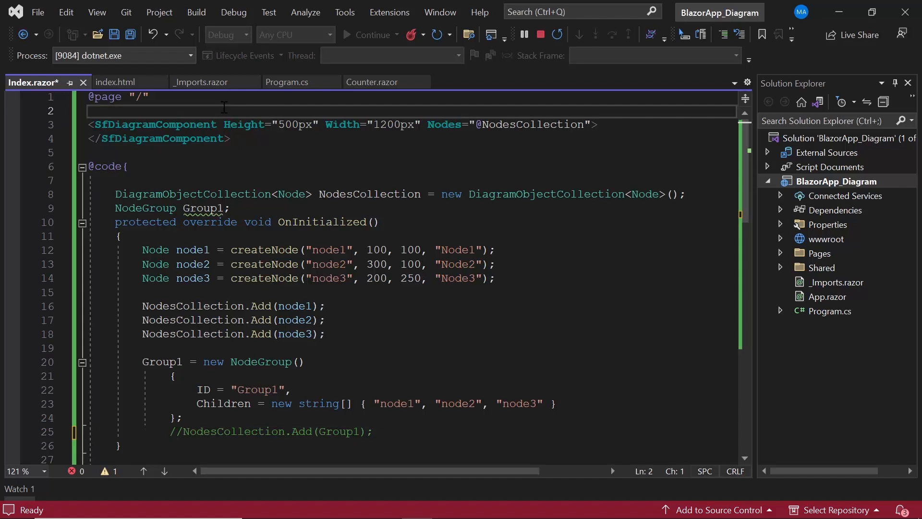
type("@using")
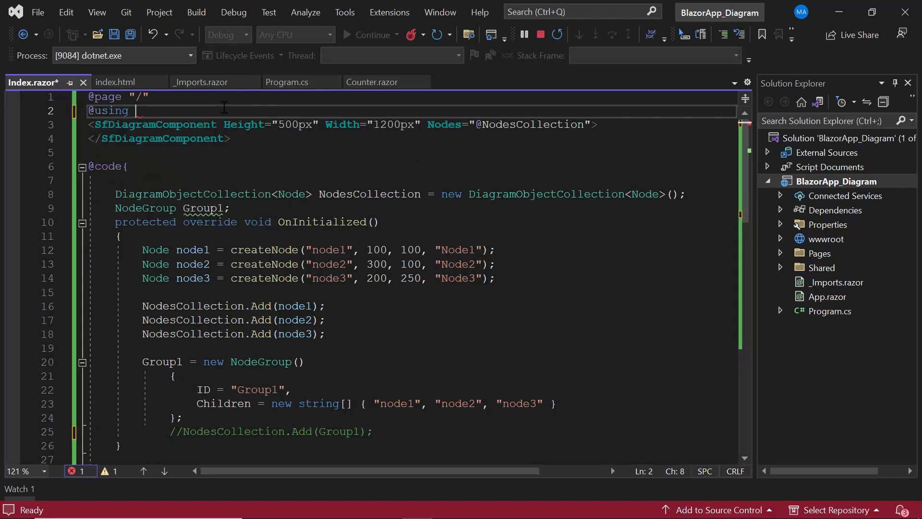
type("Syncfusion.Bla")
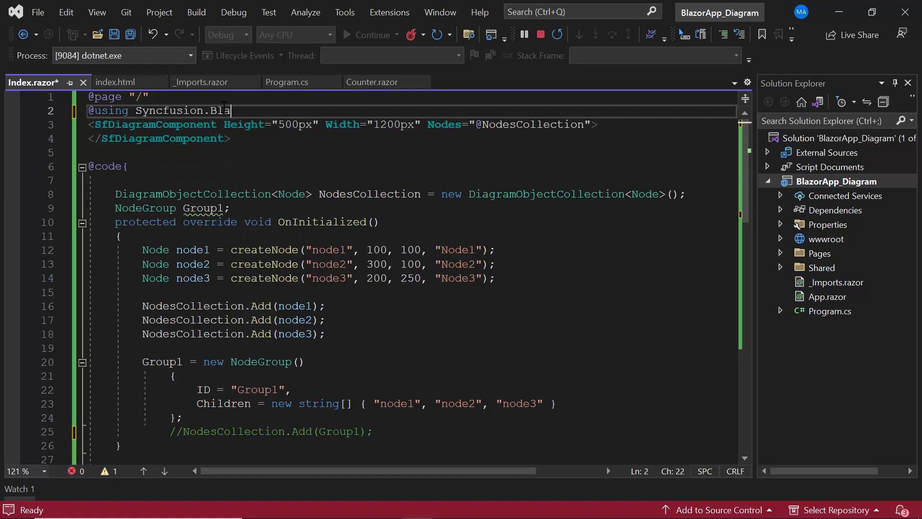
type("zor.Buttons")
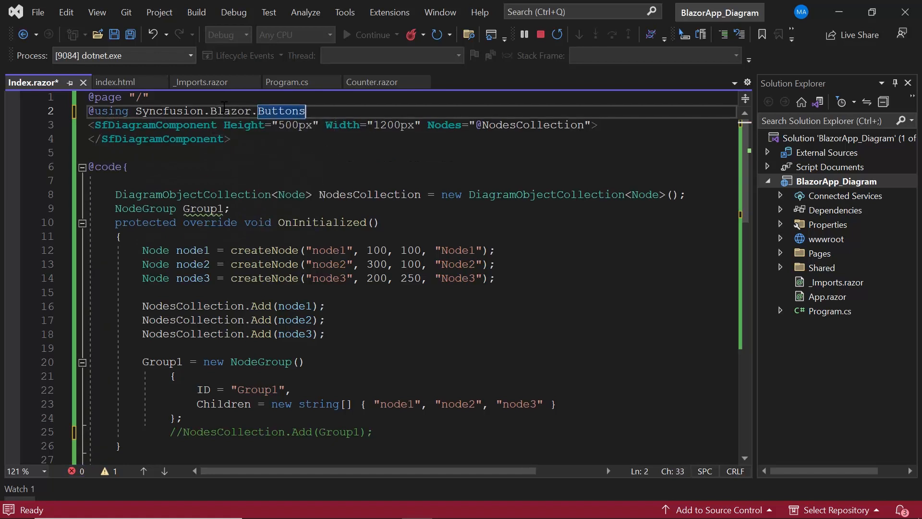
key("enter")
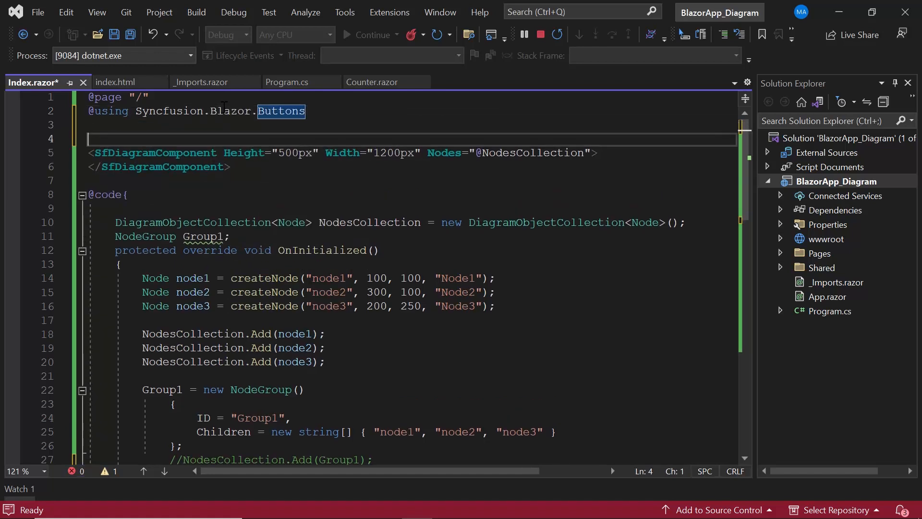
type("<sfB")
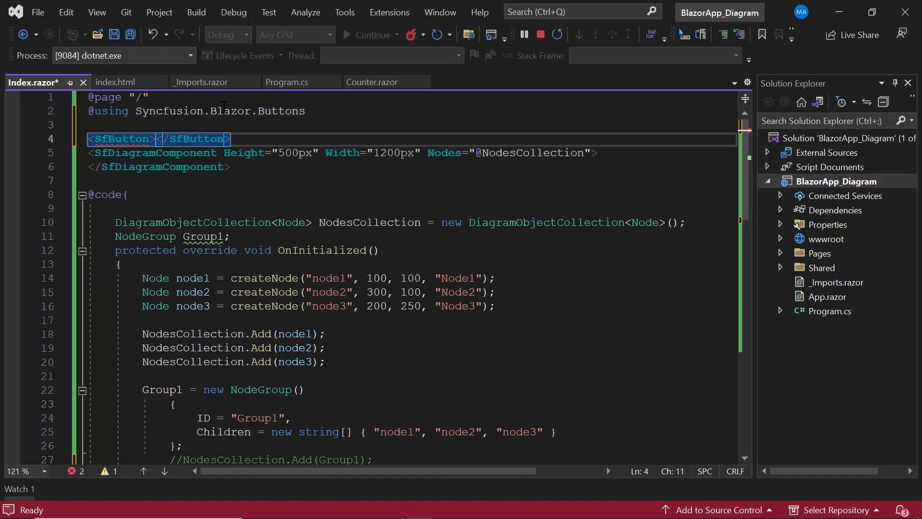
type("Content=\"\"")
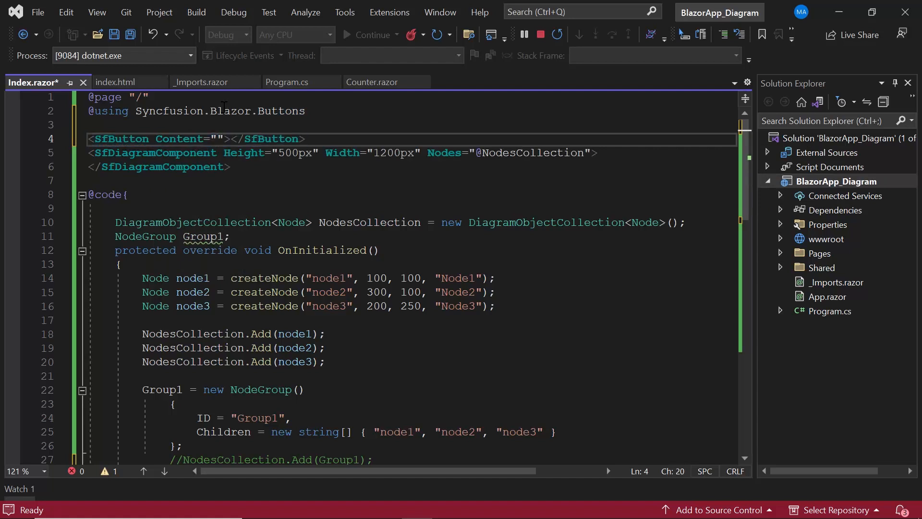
type("Create Group")
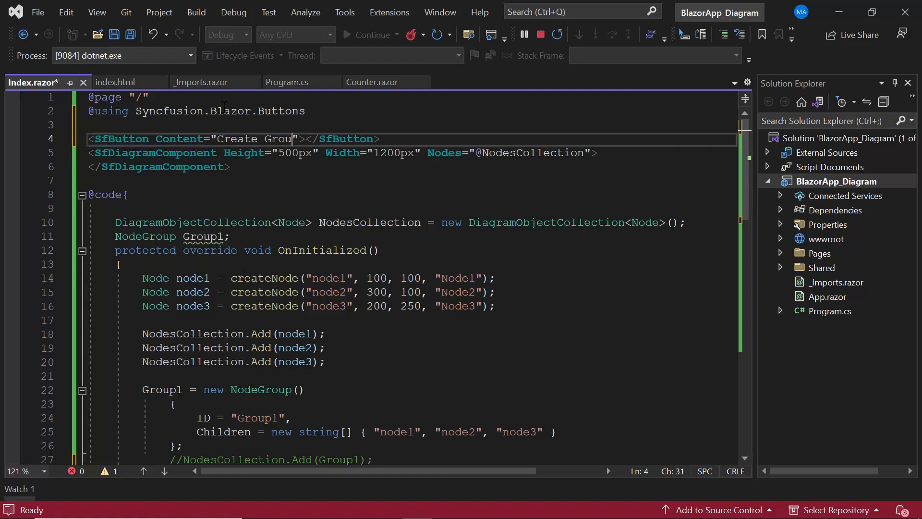
type("p")
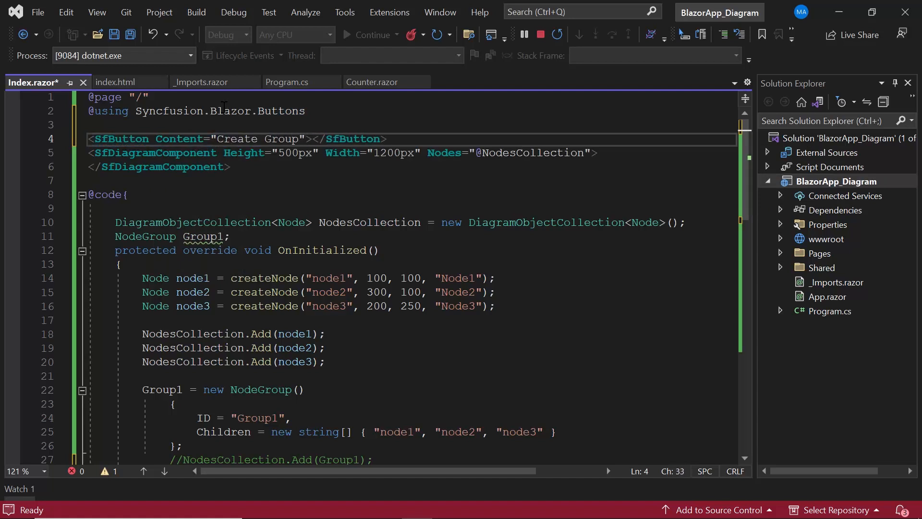
type("OnClick=\"\"")
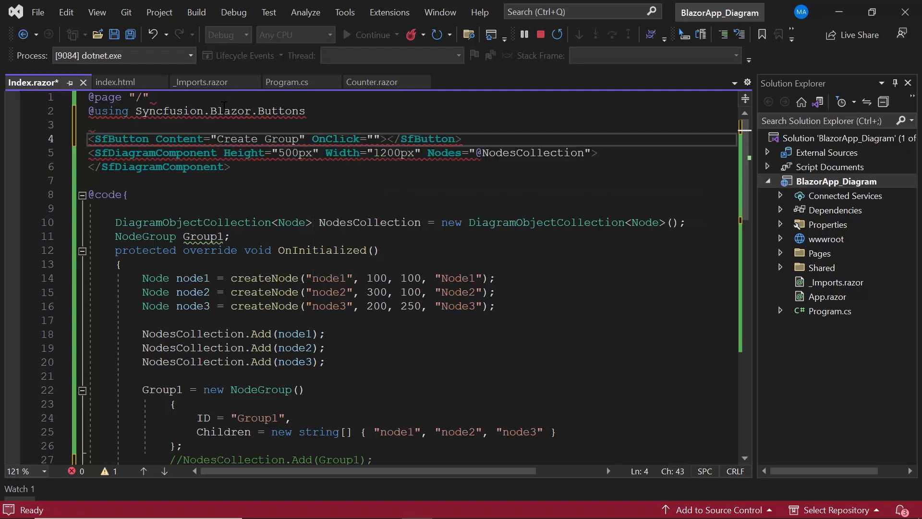
type("@Cre")
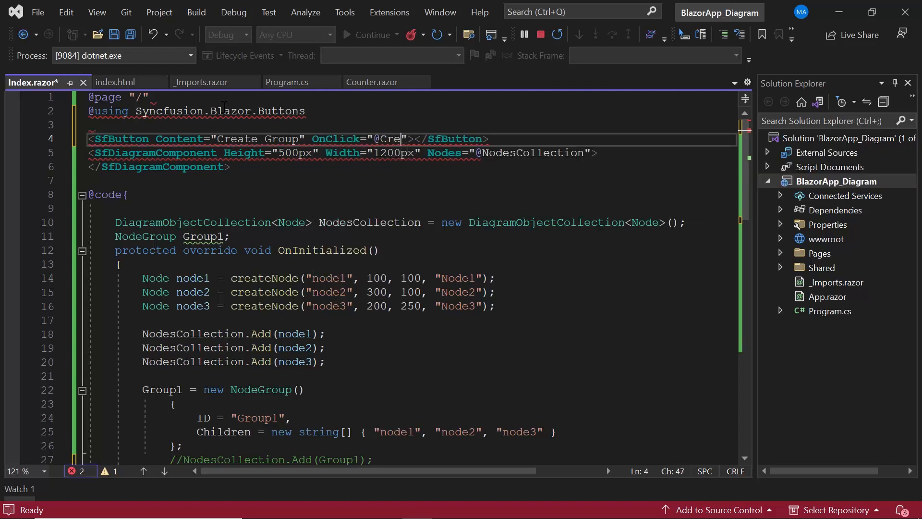
type("ateGroup")
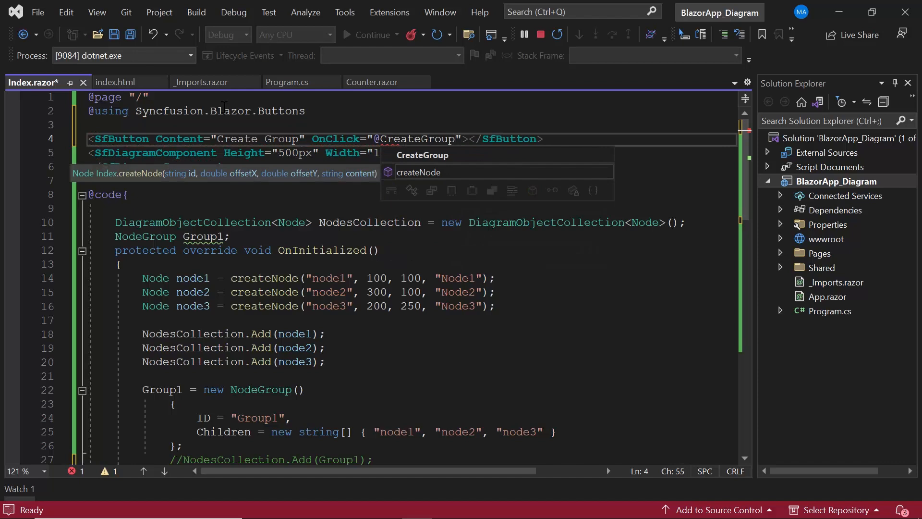
key("ctrl+s")
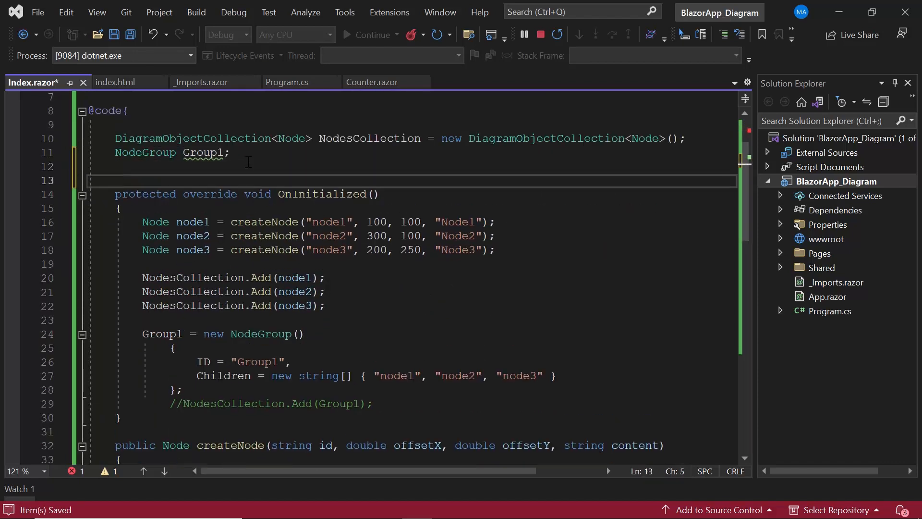
Write a private void CreateGroup() method calling NodesCollection.Add(Group1)
type("private v")
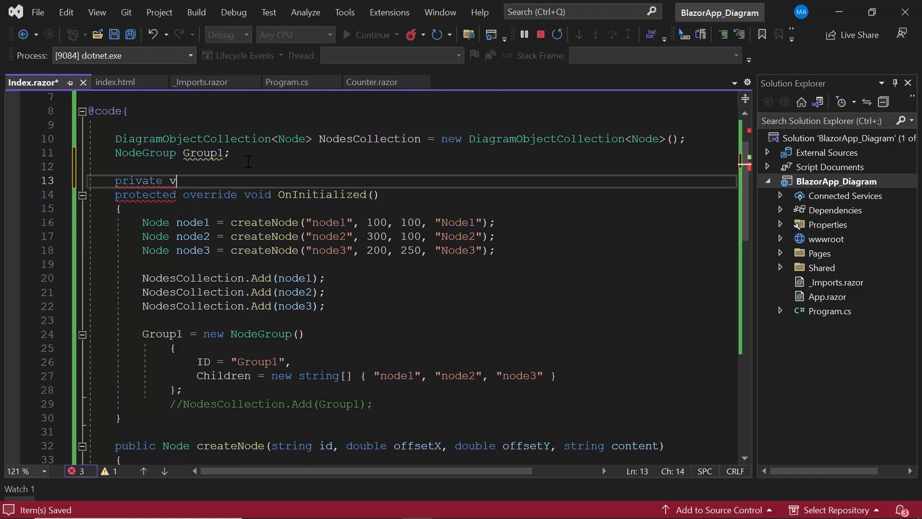
type("oid Create")
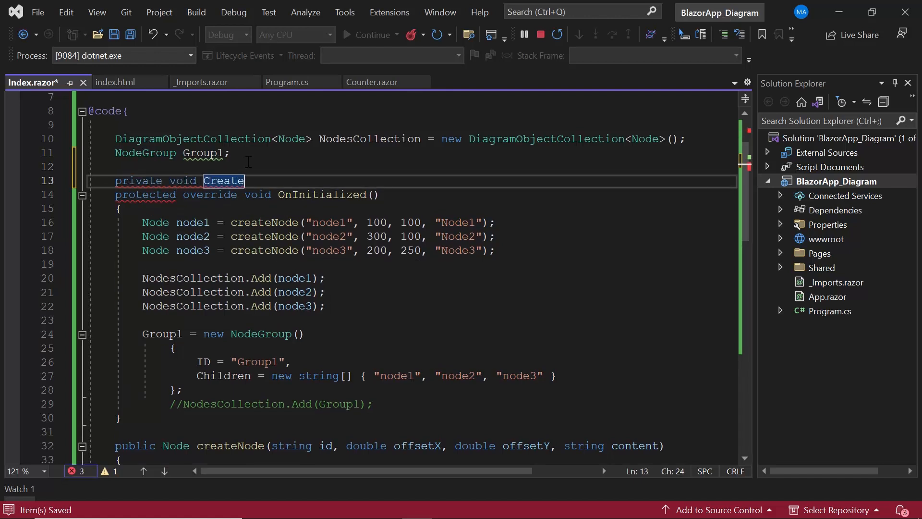
type("Group()")
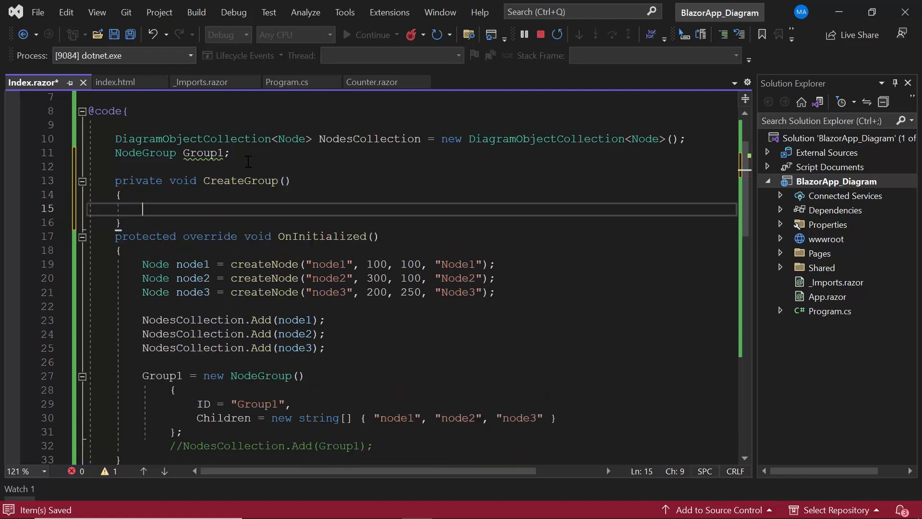
type("NodesCollection.Add(Group1);")
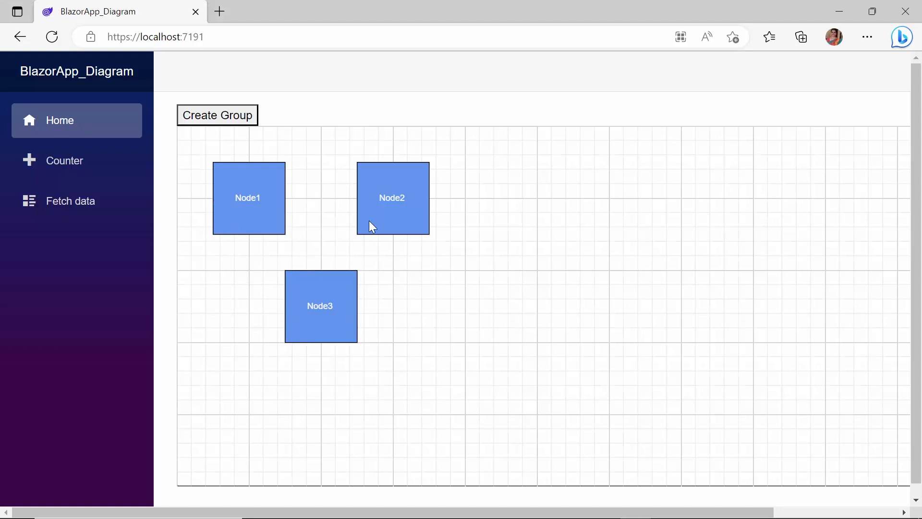
Select Node2, press Create Group, and drag the grouped nodes to the right
left_click(392, 198)
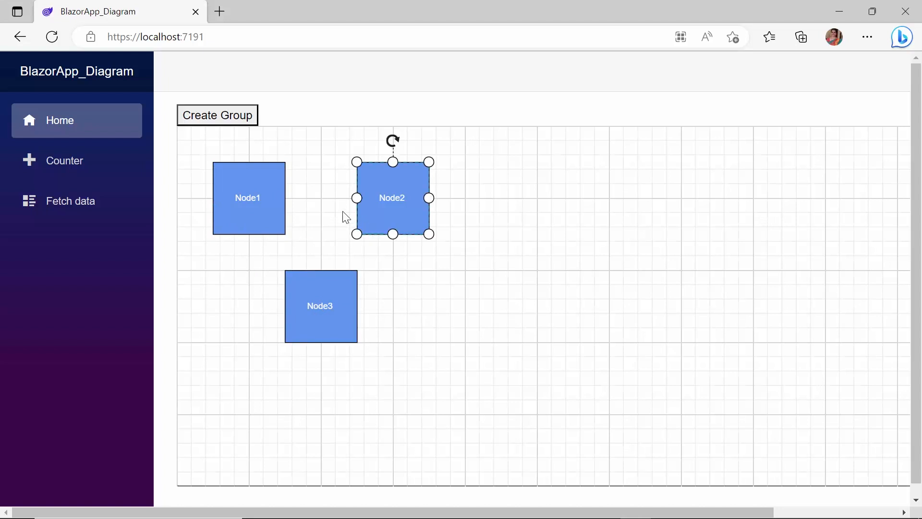
mouse_move(225, 122)
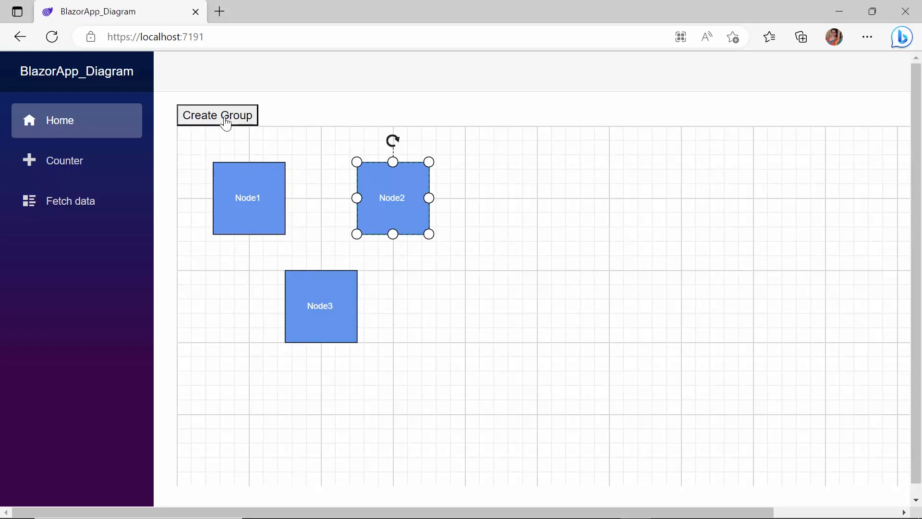
left_click(217, 115)
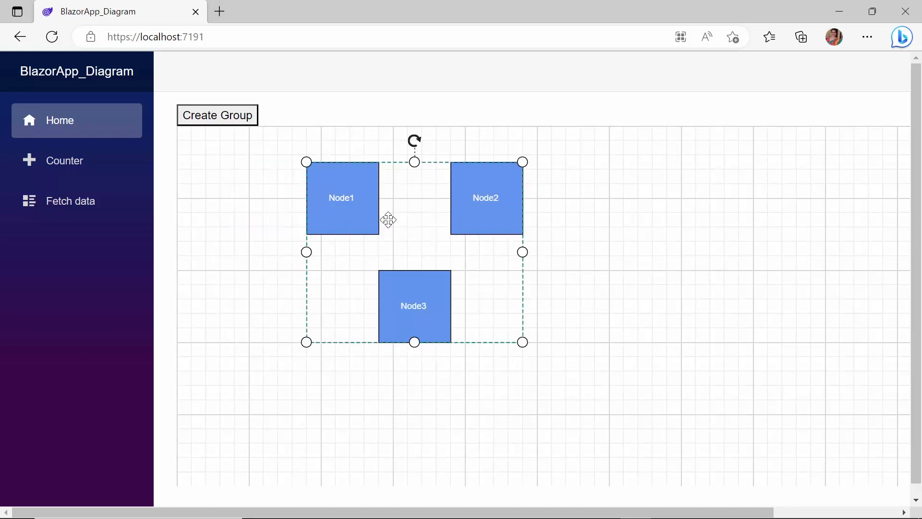
left_click_drag(388, 220, 486, 256)
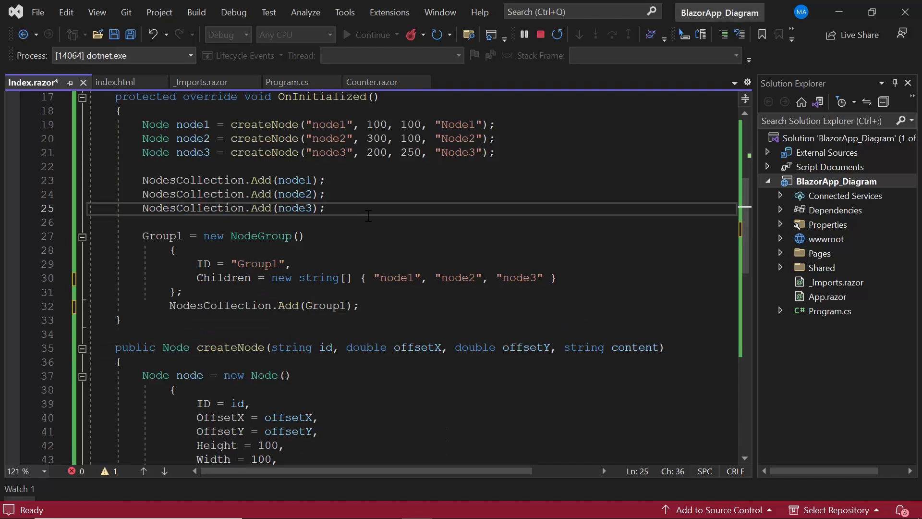
Declare a new ShapeAnnotation with Content "Group Annotation"
type("ShapeAnnotation annotation =")
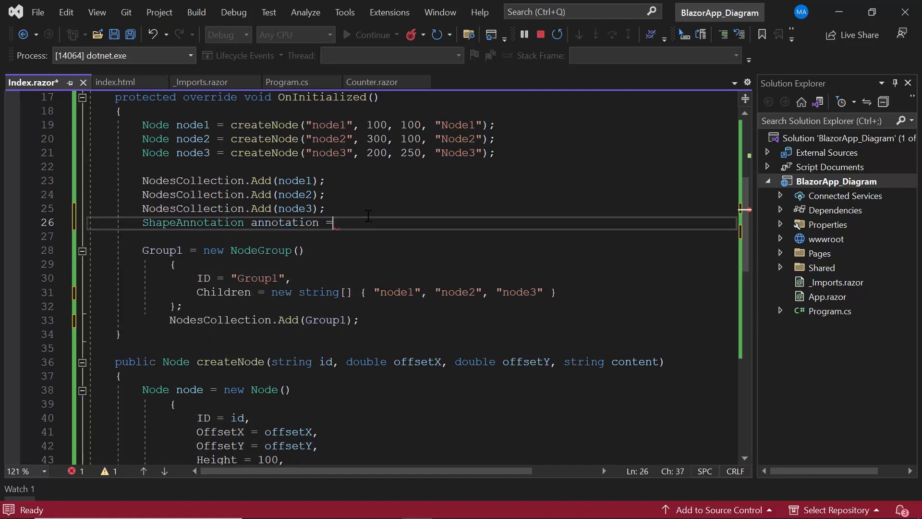
type("new Sh")
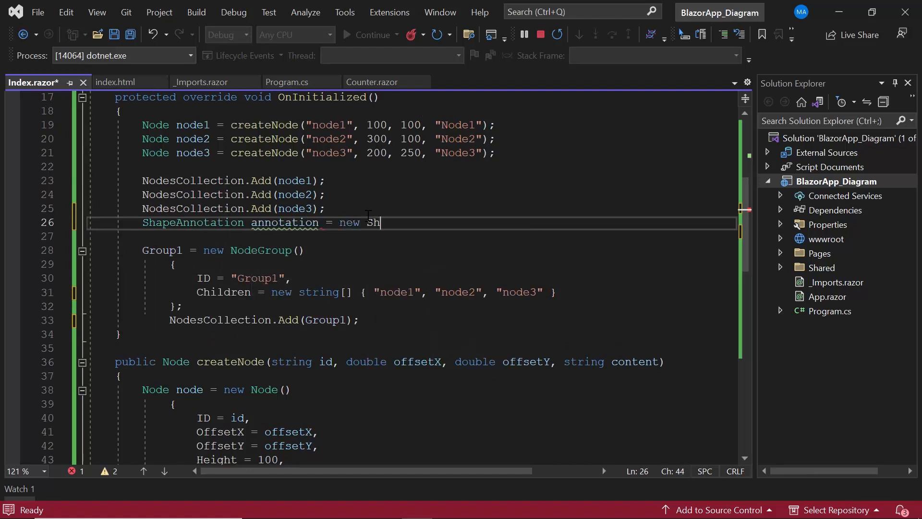
type("apeAnnotation")
left_click(411, 236)
type("{")
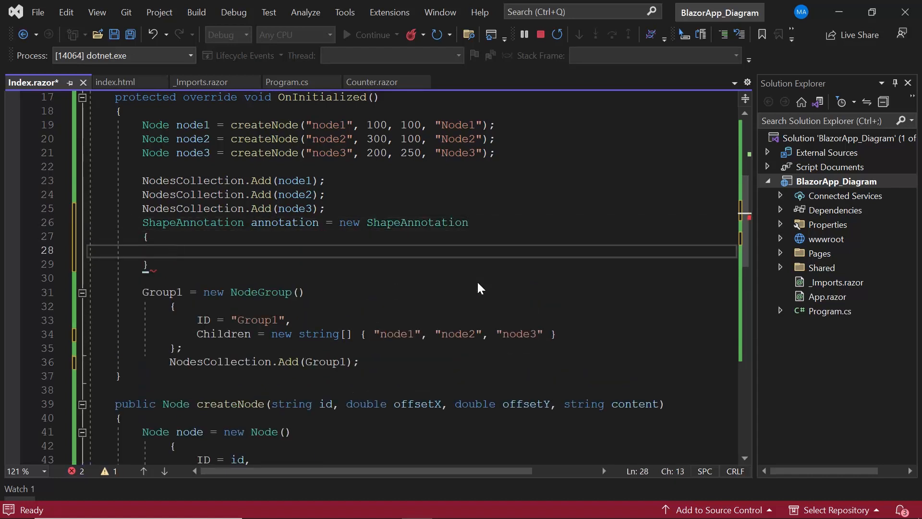
type("Content")
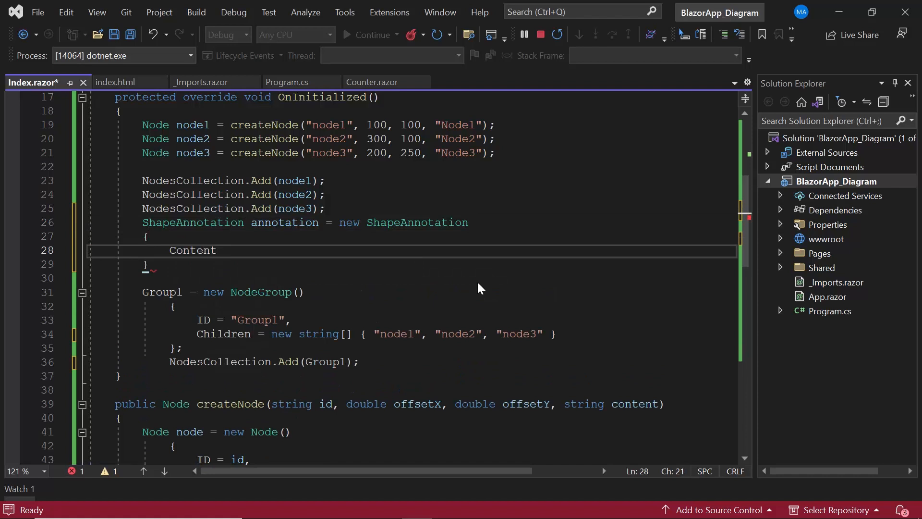
type("= \"Gro\"")
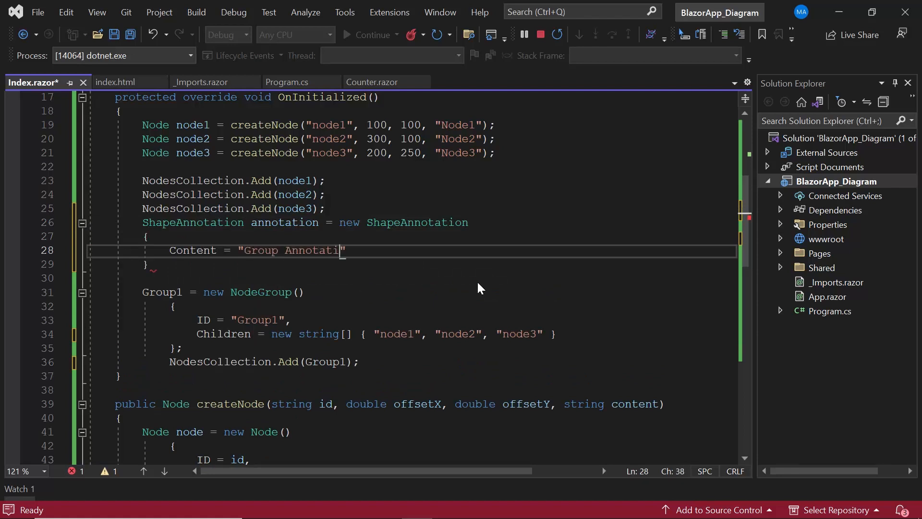
type("on")
left_click(411, 264)
type(";")
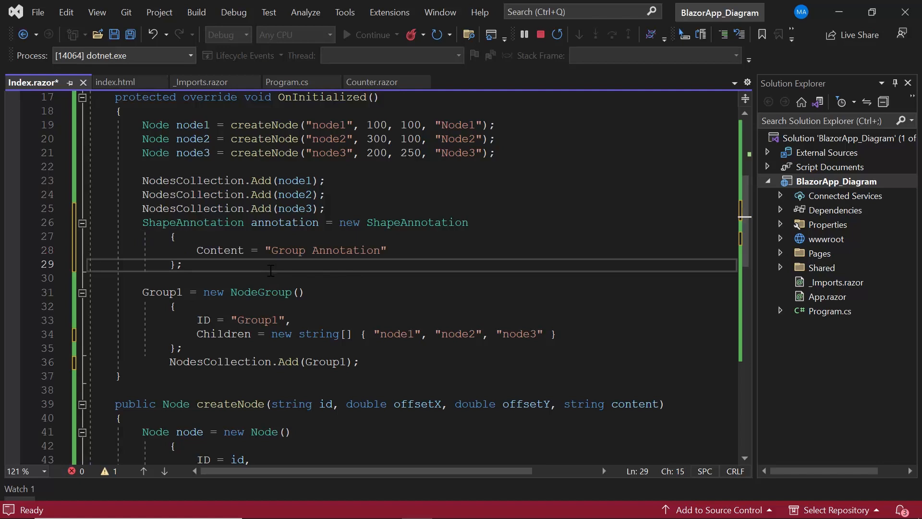
Set Group1's Annotations to a DiagramObjectCollection<ShapeAnnotation> holding that annotation
scroll("down", 3)
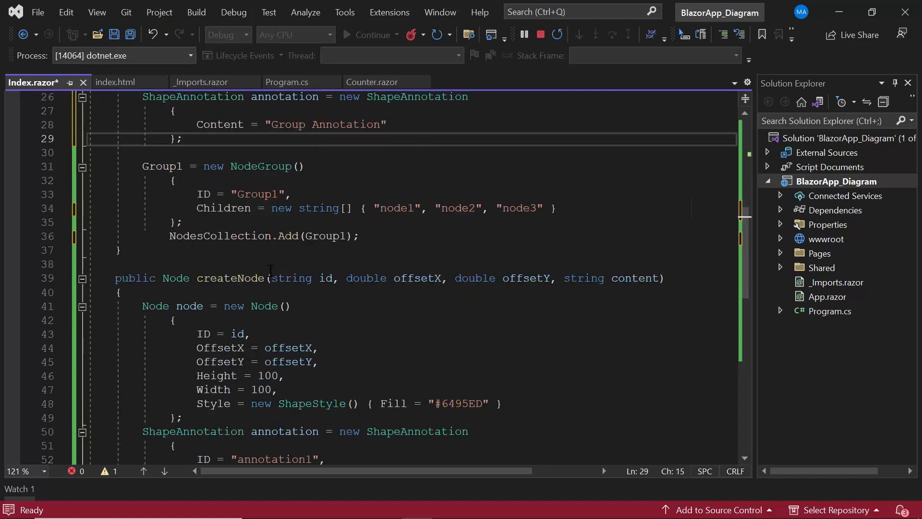
type("Ann")
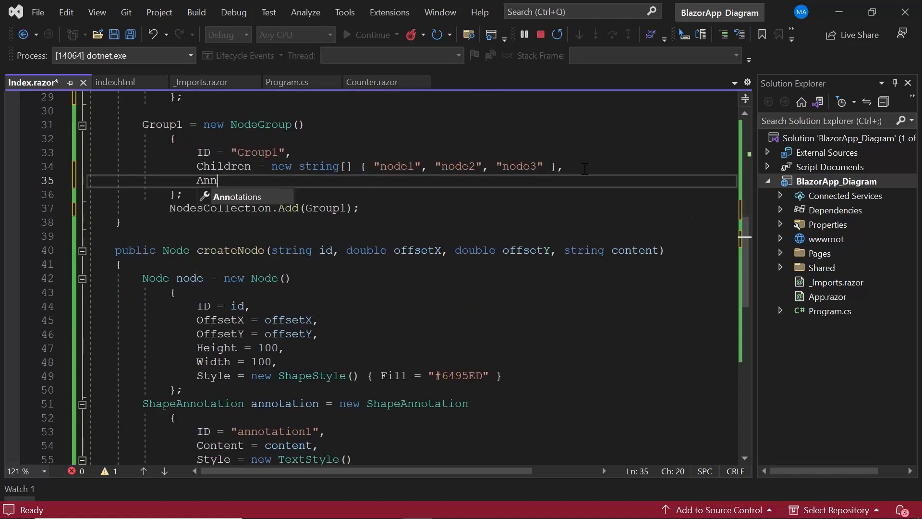
key("Tab")
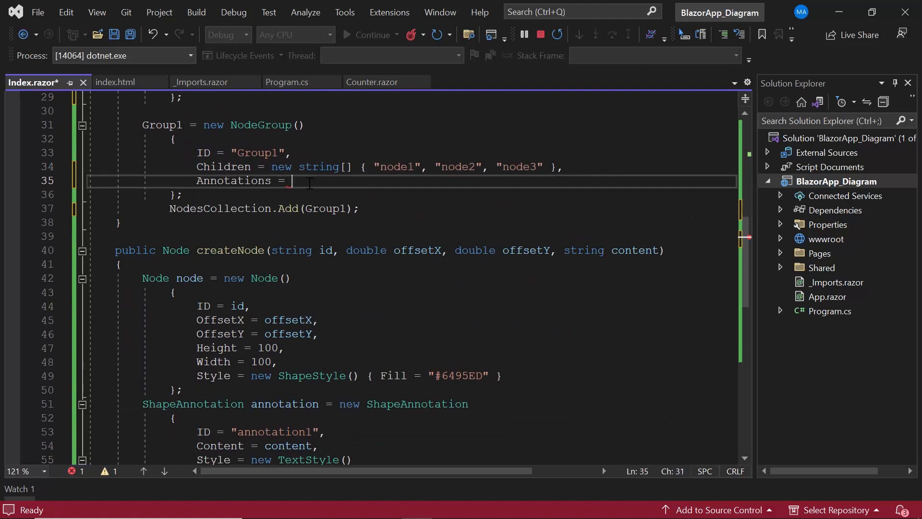
type("new DiagramObjectCollection<ShapeAnnotation>(")
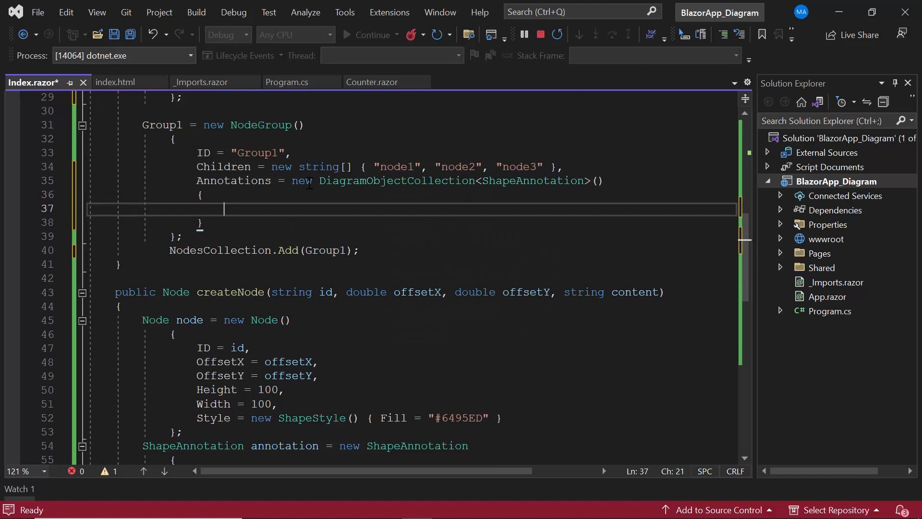
type("ann")
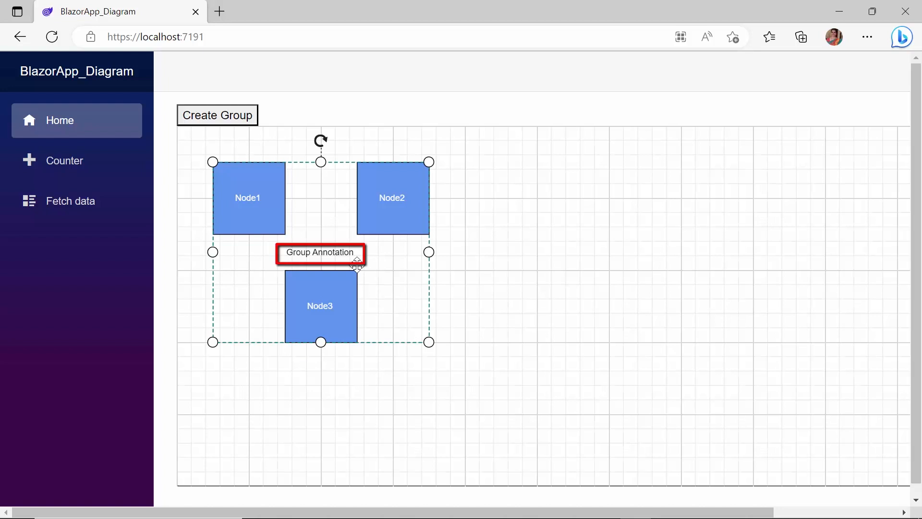
Select the annotated group in the Edge diagram to view its label
left_click(490, 293)
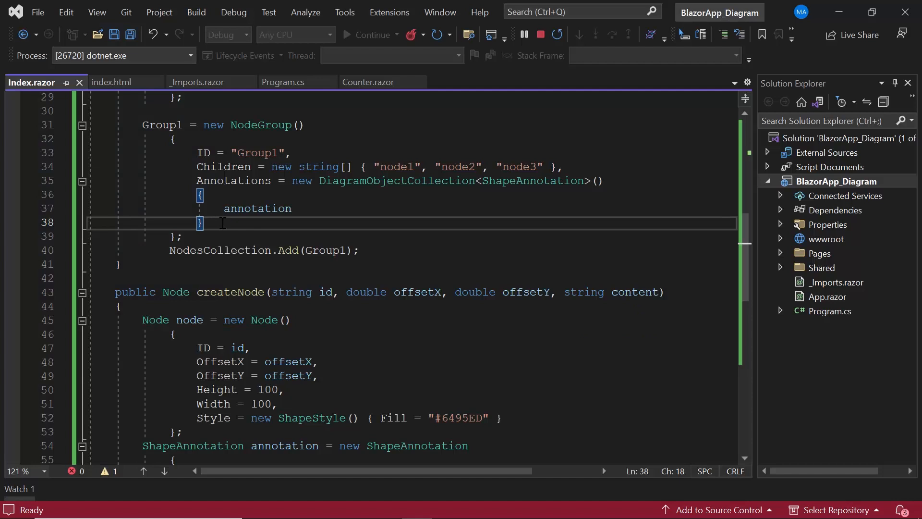
Set Group1's Style to a new ShapeStyle with Fill "#40E0D0"
type("Style")
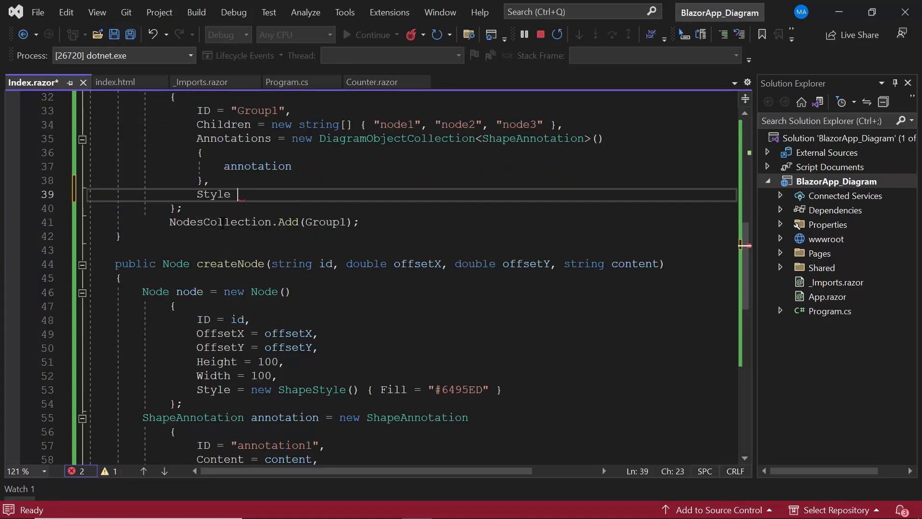
type("= new S")
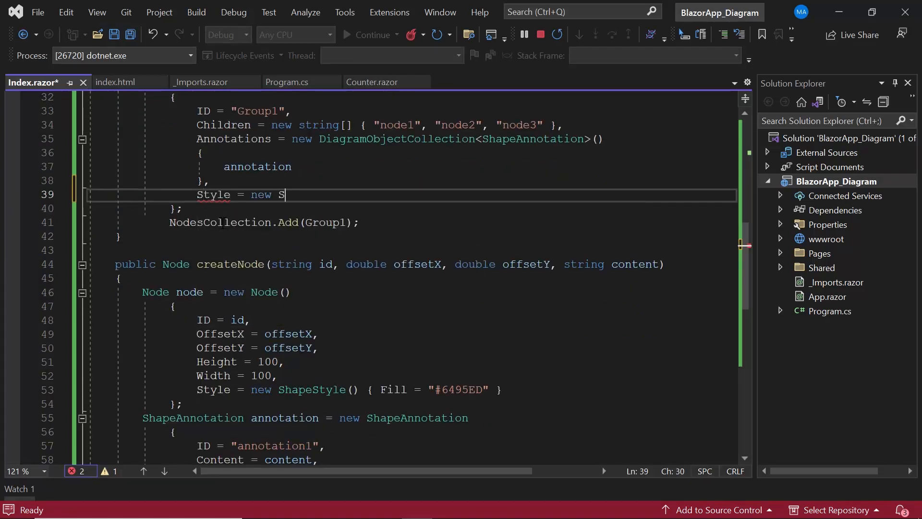
type("hapeStyle")
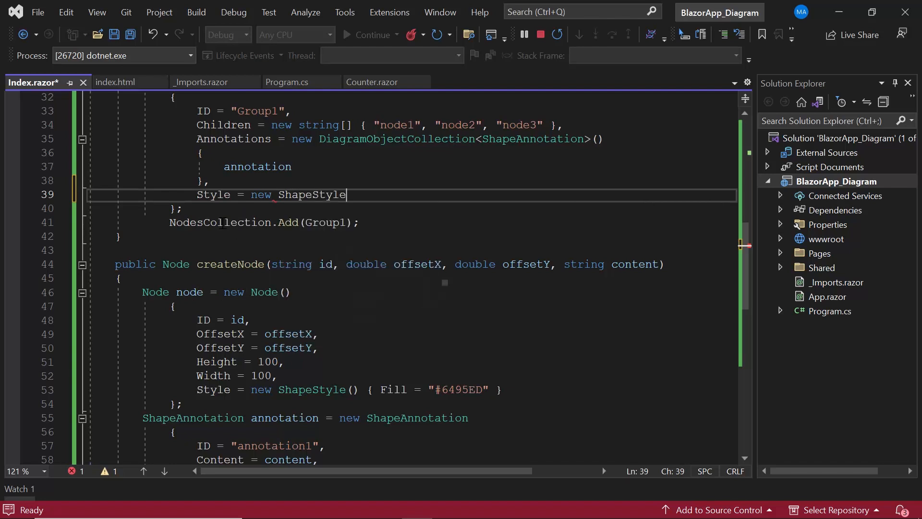
type("()")
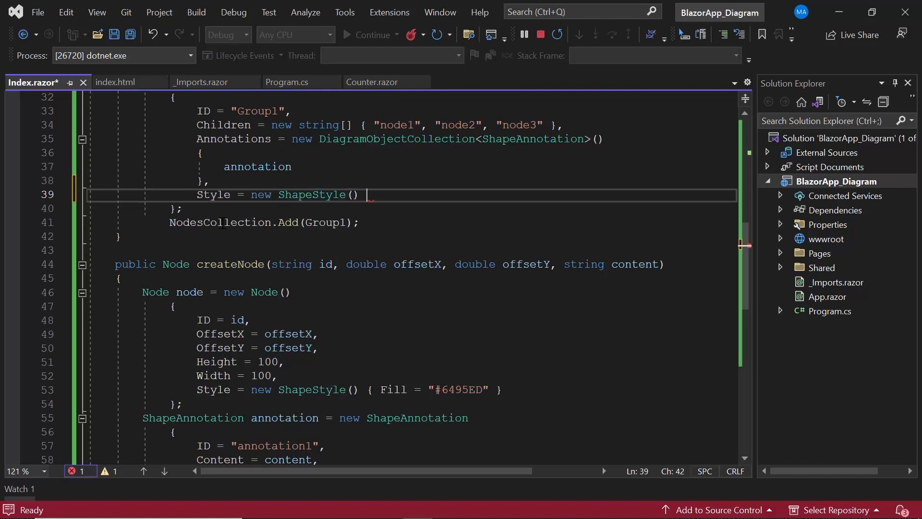
type("{Fil")
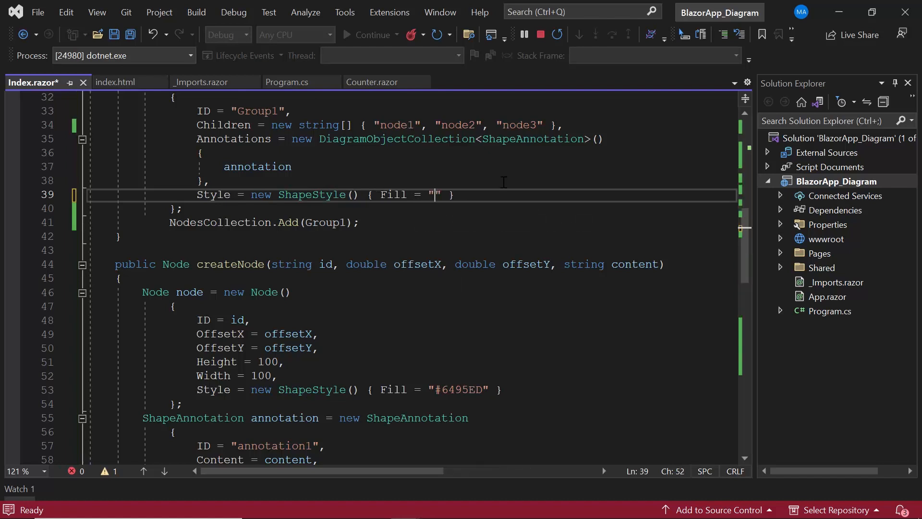
type("#40E0D0")
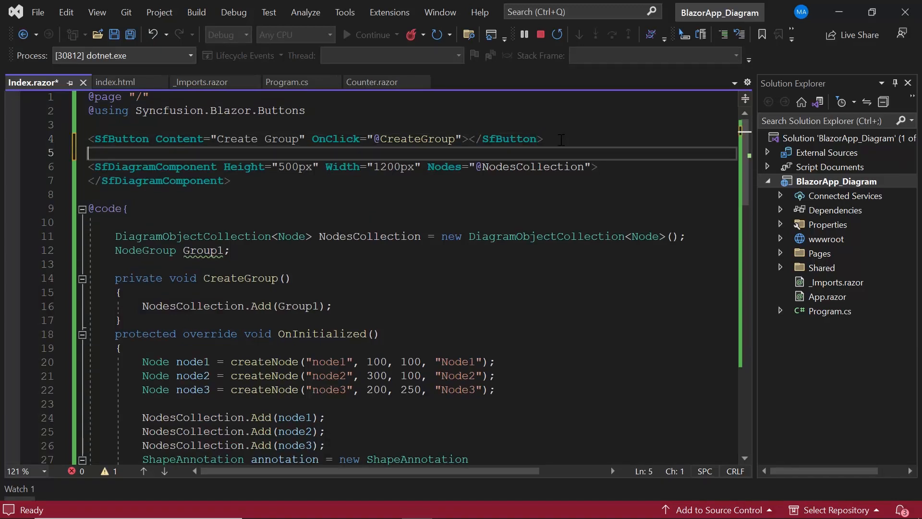
Add an SfButton labelled 'Update Position' whose OnClick calls UpdatePosition on line 5
type("<SfButton ></SfButton>")
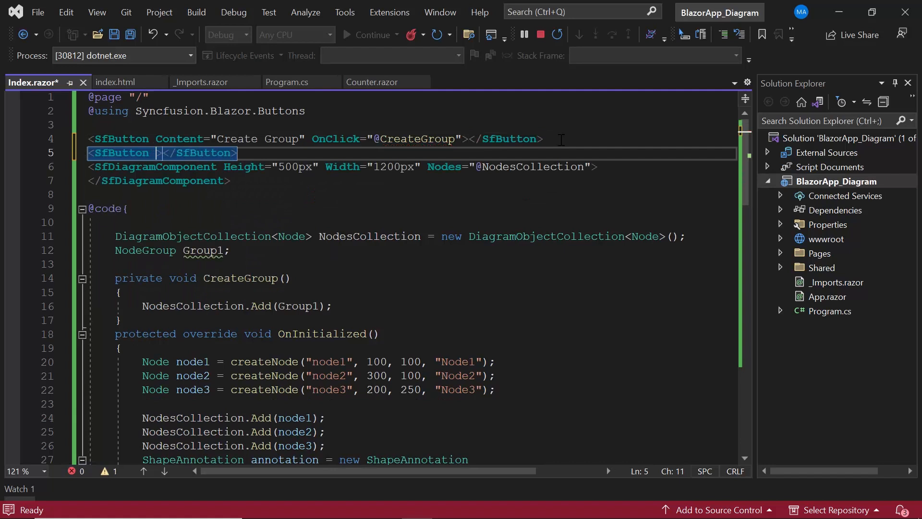
type("Content=\"Up\"")
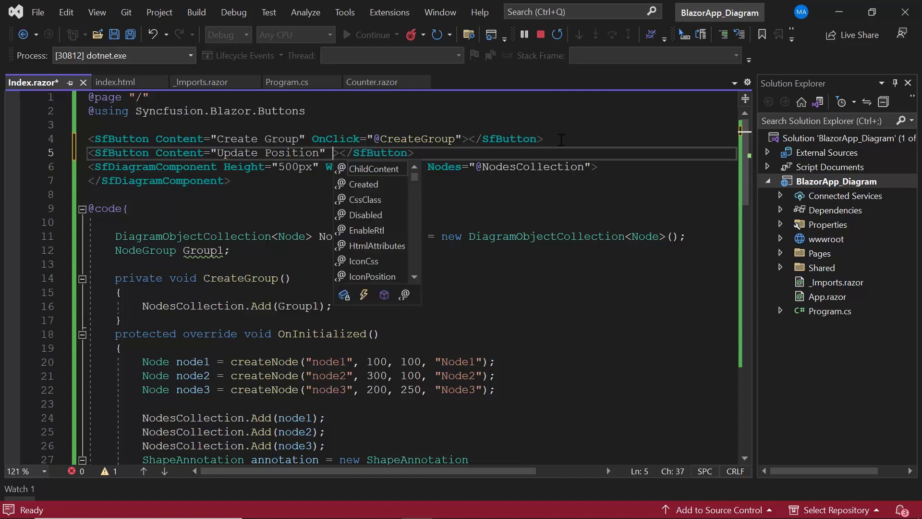
type("OnClick=\"@UpdatePositio")
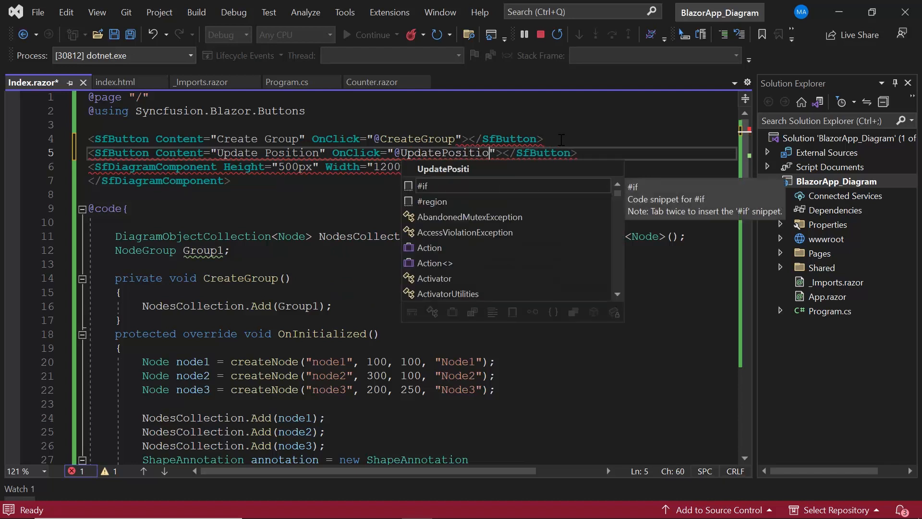
type("on")
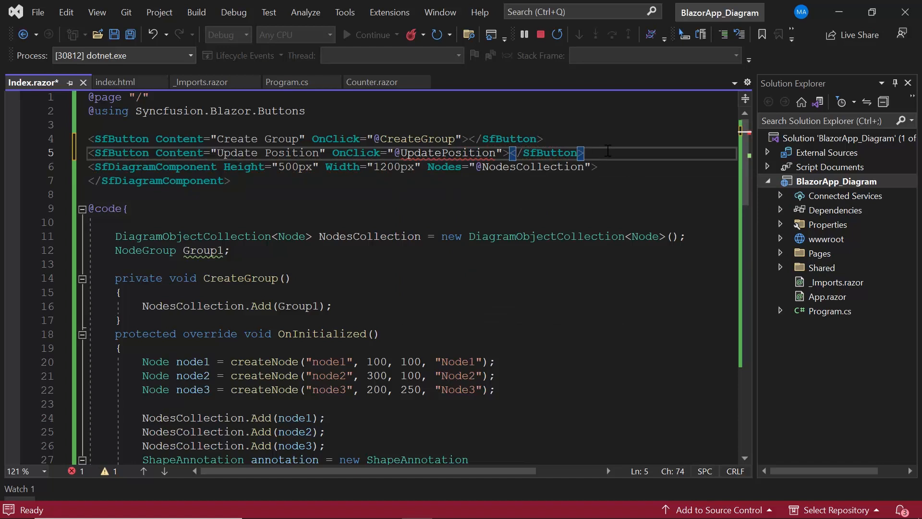
Write a private UpdatePosition method setting Group1.OffsetX to 500 and OffsetY to 200
scroll("down", 3)
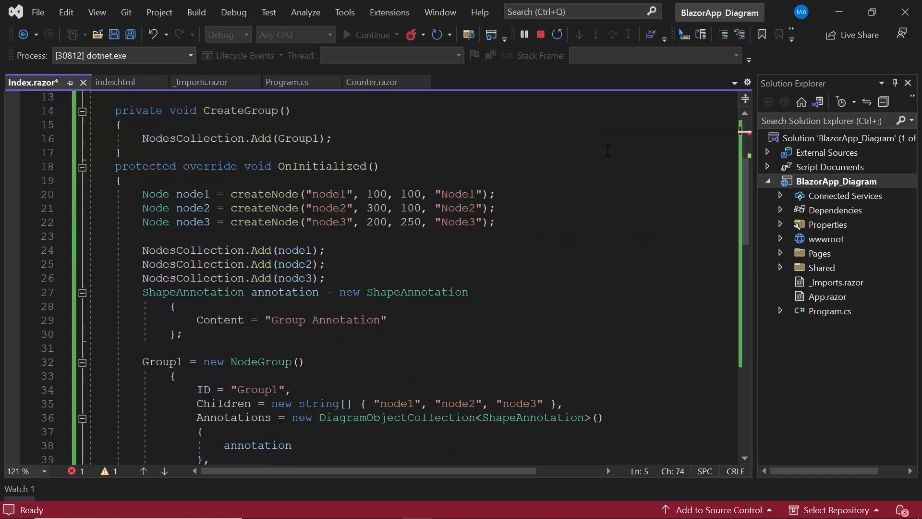
type("p")
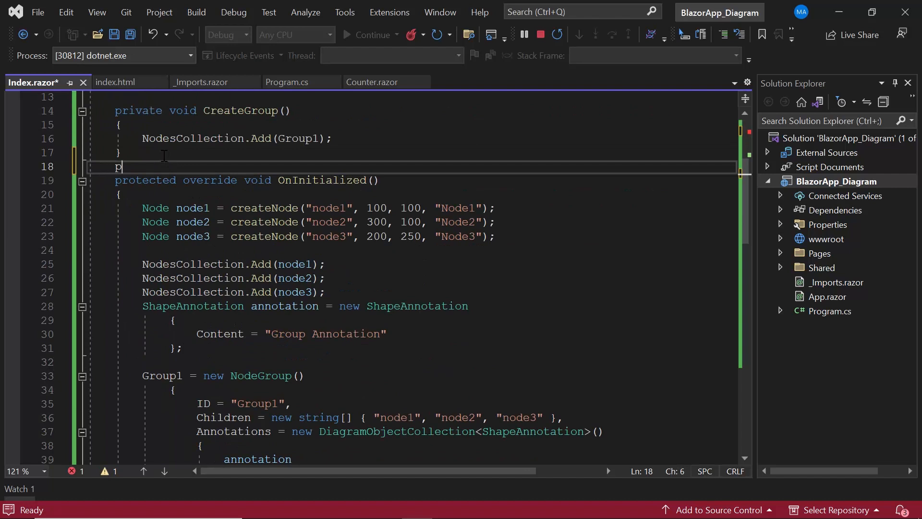
type("rivate void")
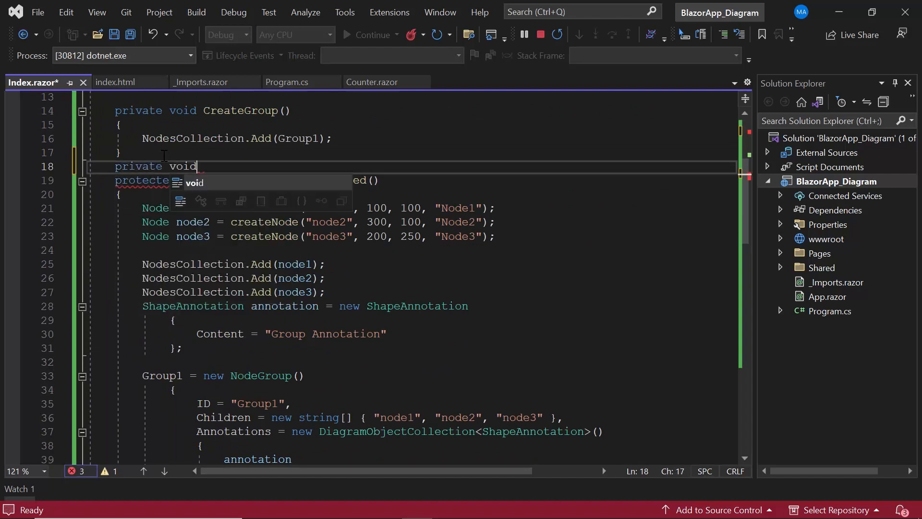
type("Update")
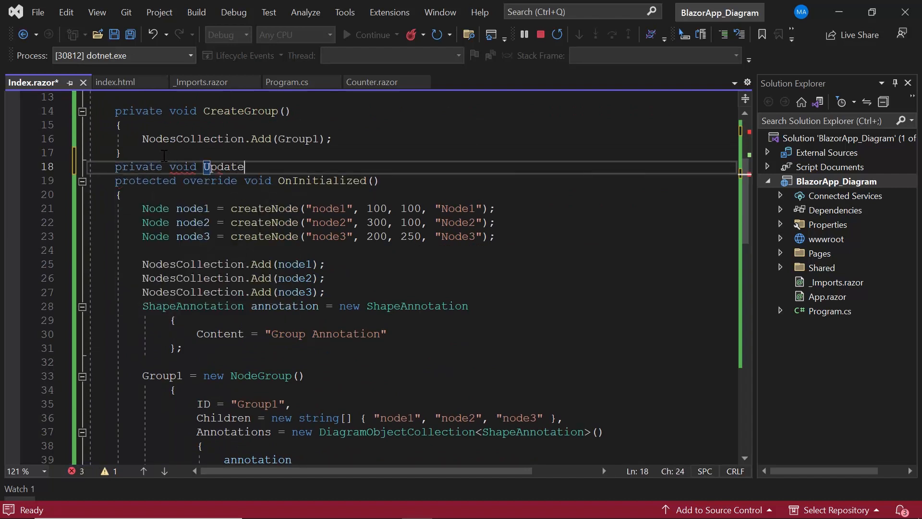
type("Positio")
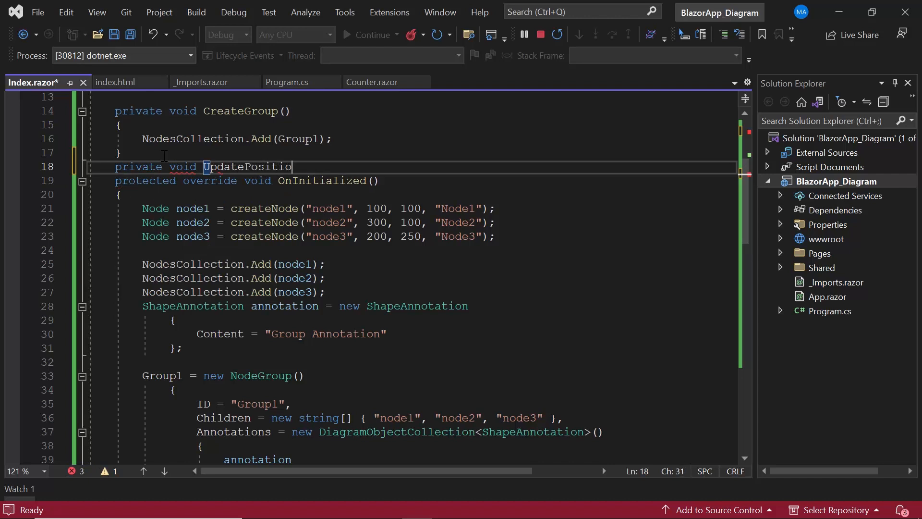
type("n()")
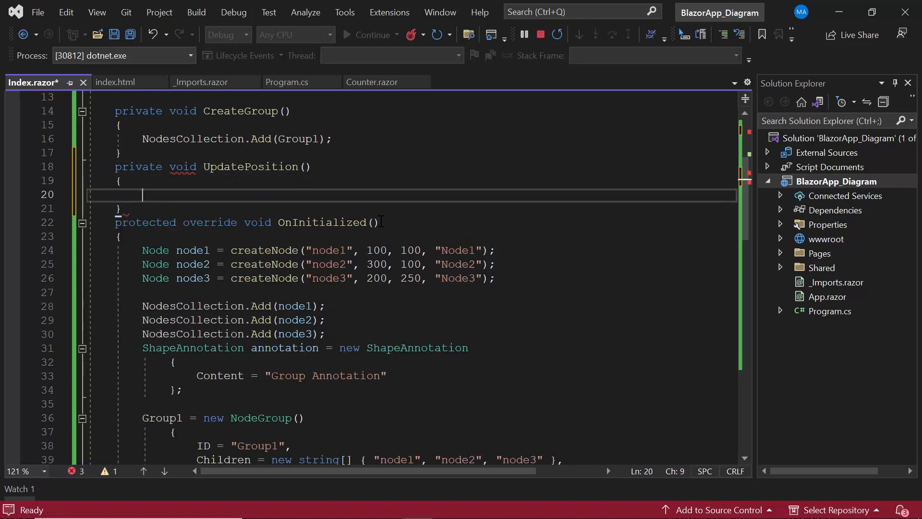
type("Group1.OffsetX")
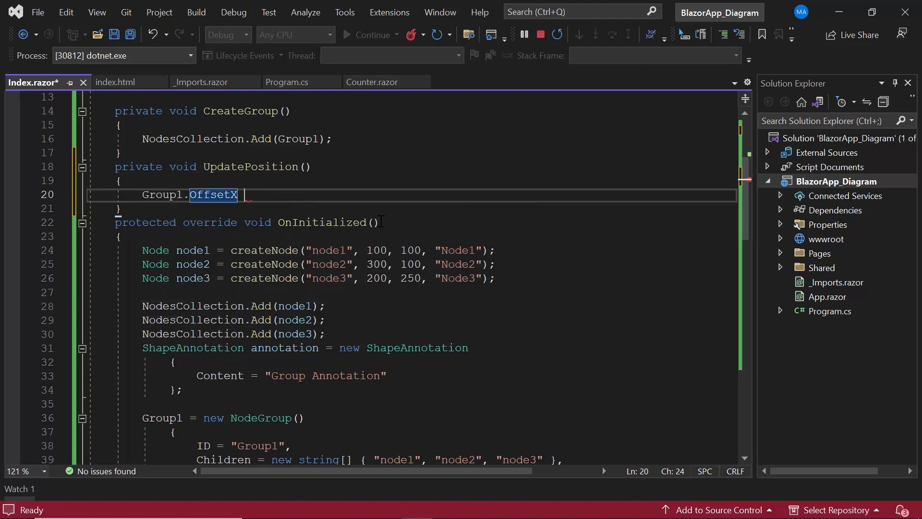
type("= 500;")
type("Group1.O")
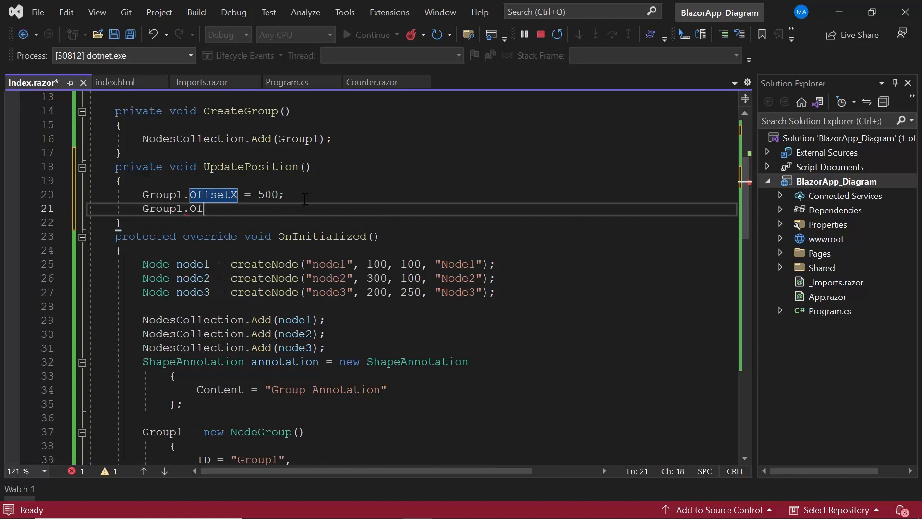
type("fsetY")
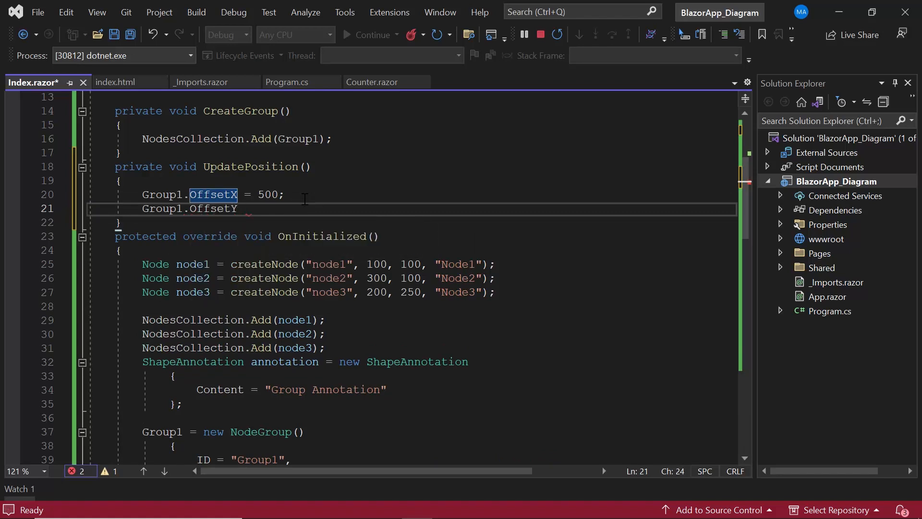
type("= 200;")
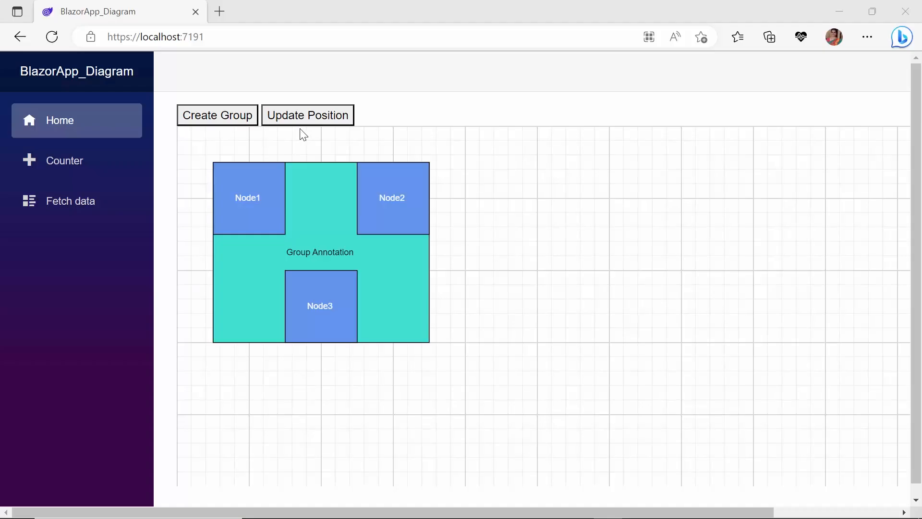
mouse_move(304, 123)
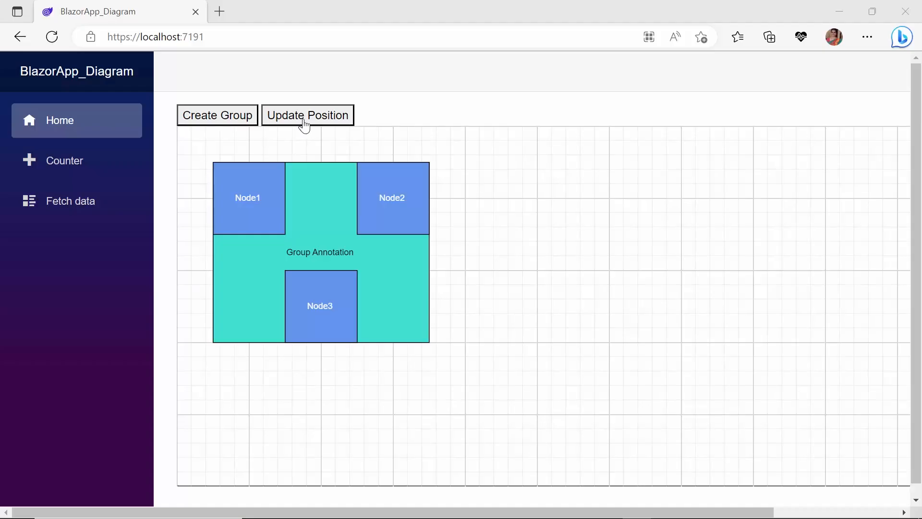
Use the Update Position button in the running app to move the turquoise group
left_click(307, 115)
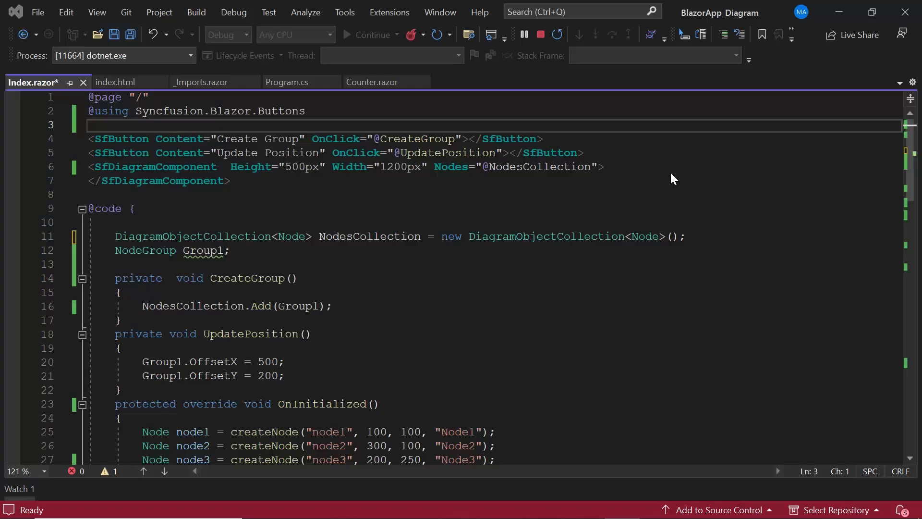
Append Connector1, Connector2 and Connector3 to Group1's Children array after node3
scroll("down", 3)
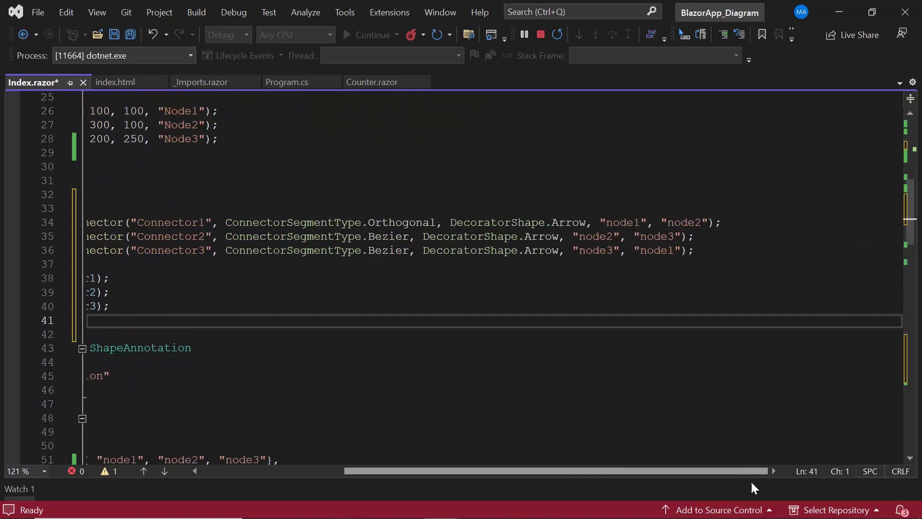
scroll("left", 3)
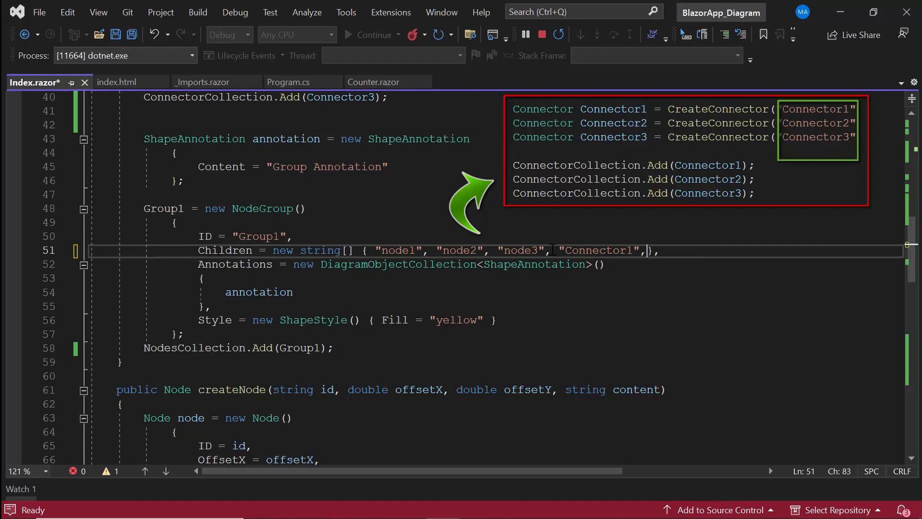
type("\"Connector2\", \"Connector3\"")
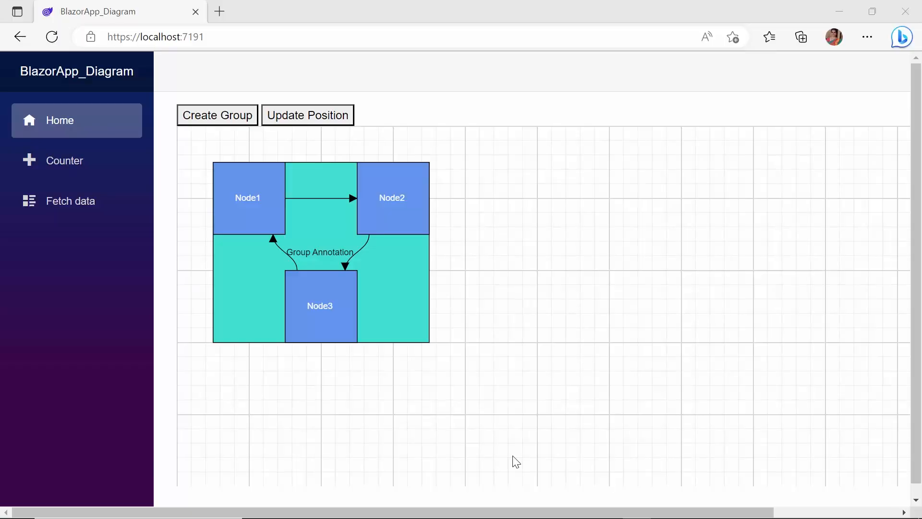
mouse_move(481, 401)
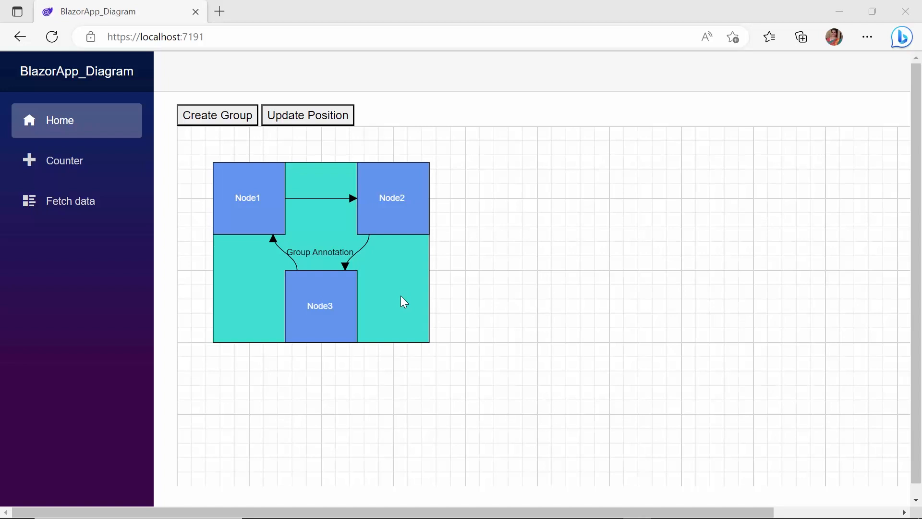
Move the group with Update Position, resize it larger, try rotating, then deselect
left_click(307, 115)
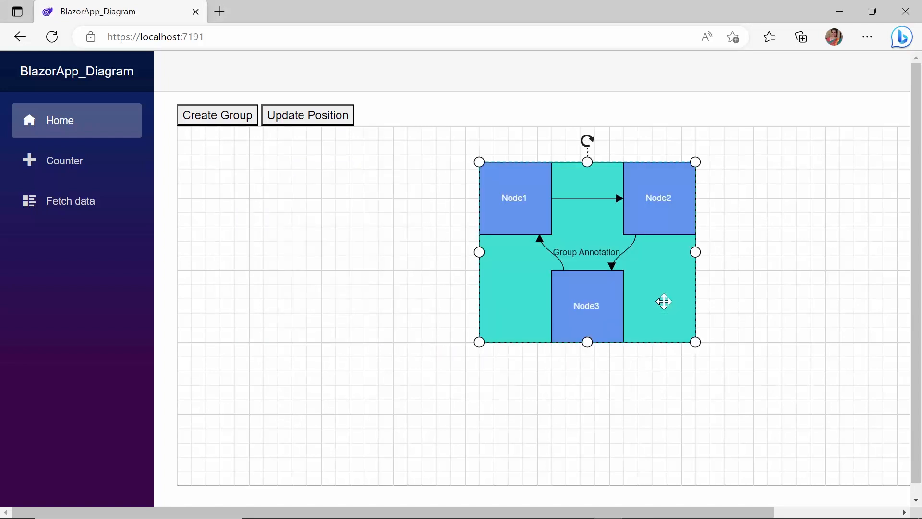
mouse_move(666, 318)
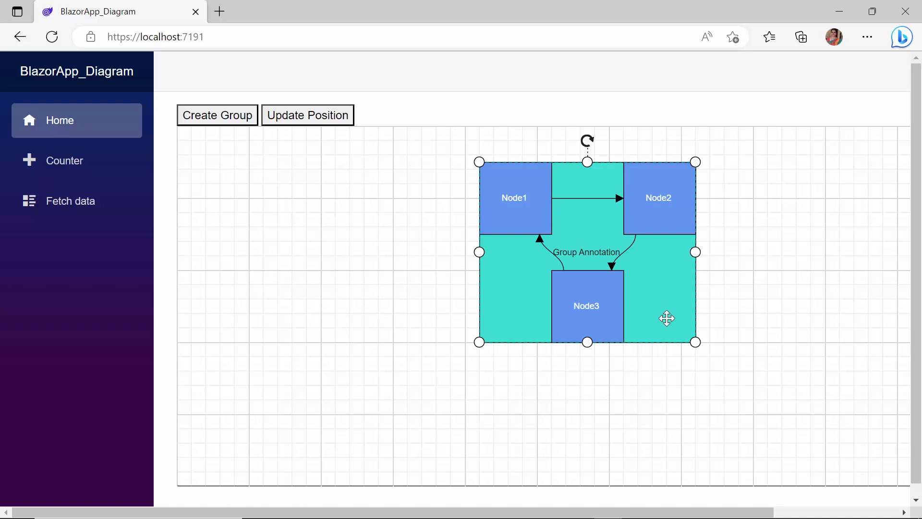
mouse_move(676, 331)
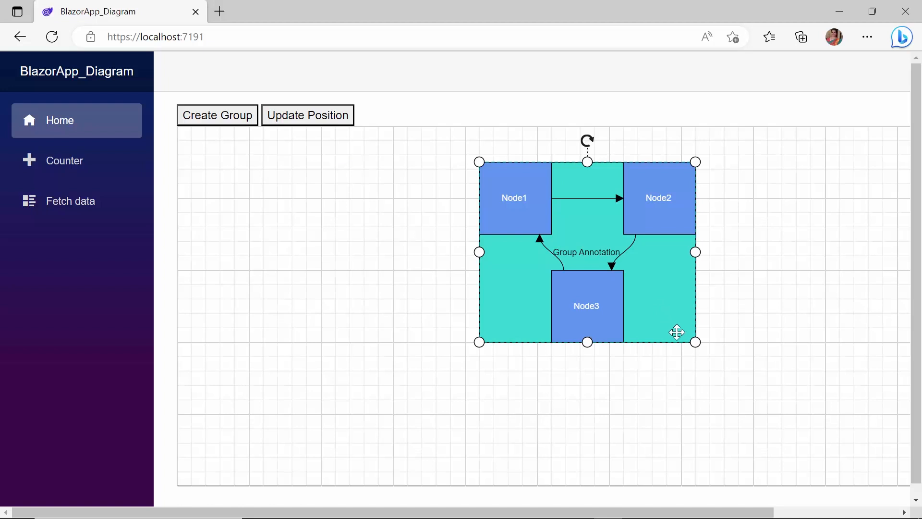
left_click_drag(695, 342, 796, 428)
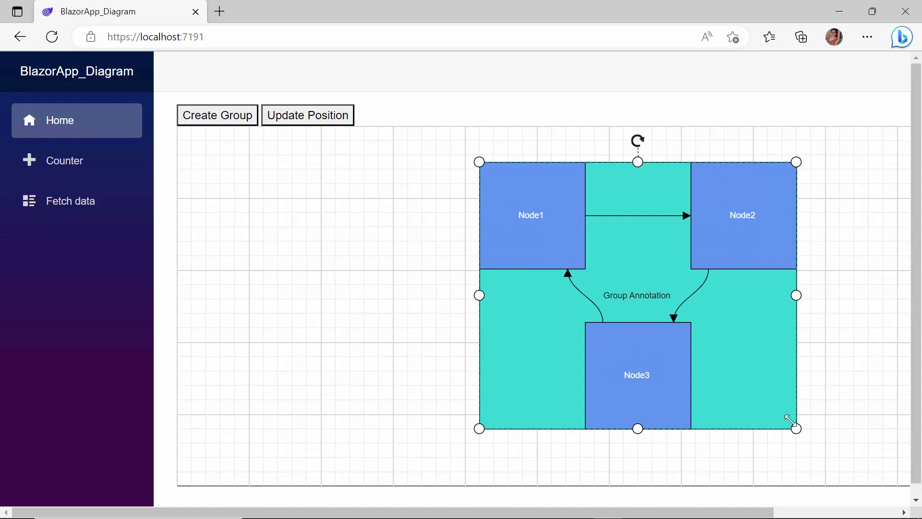
left_click_drag(796, 428, 770, 395)
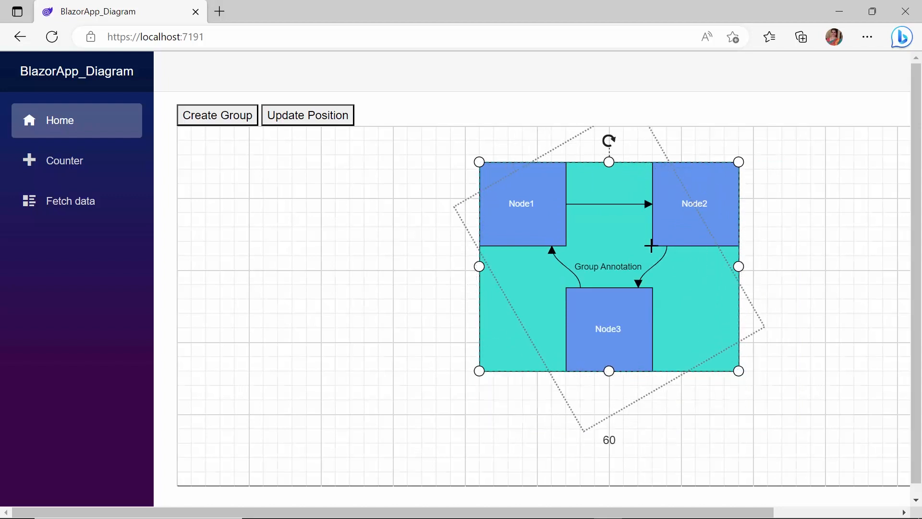
left_click_drag(608, 142, 640, 388)
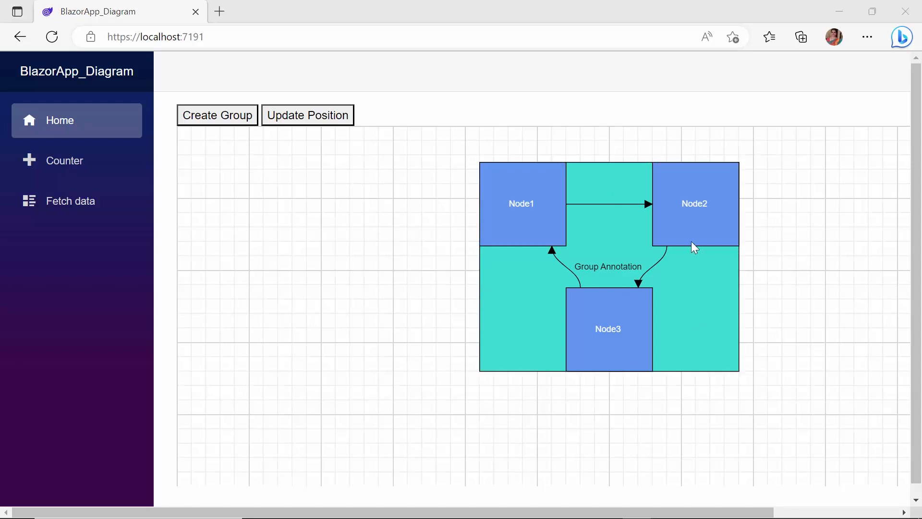
left_click(694, 241)
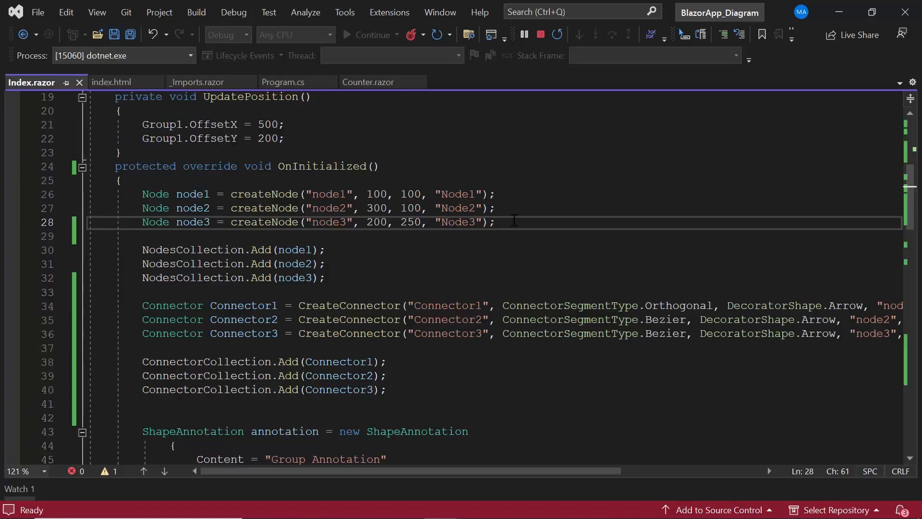
Declare node4 with createNode at 400, 350 labelled Node4 below node3
type("Node node4 = createNode(\"node4\", 400, 350, \"Node4\");")
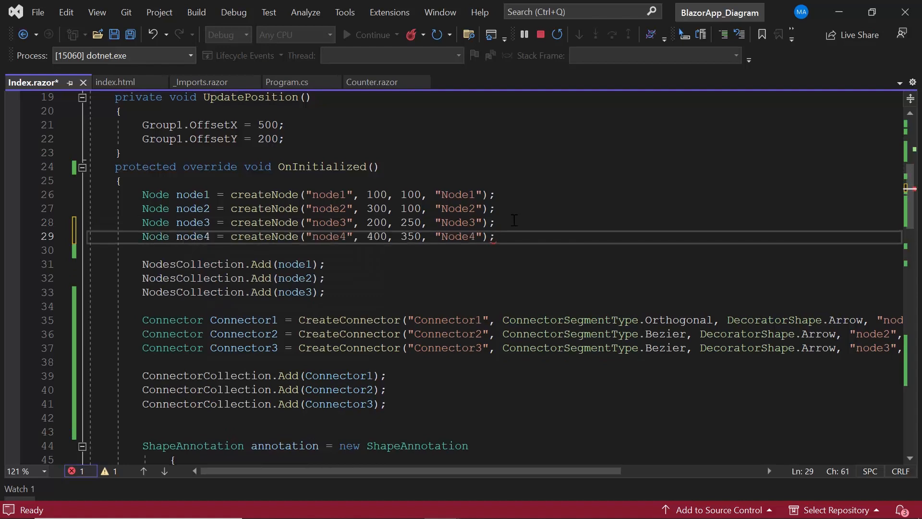
scroll("down", 3)
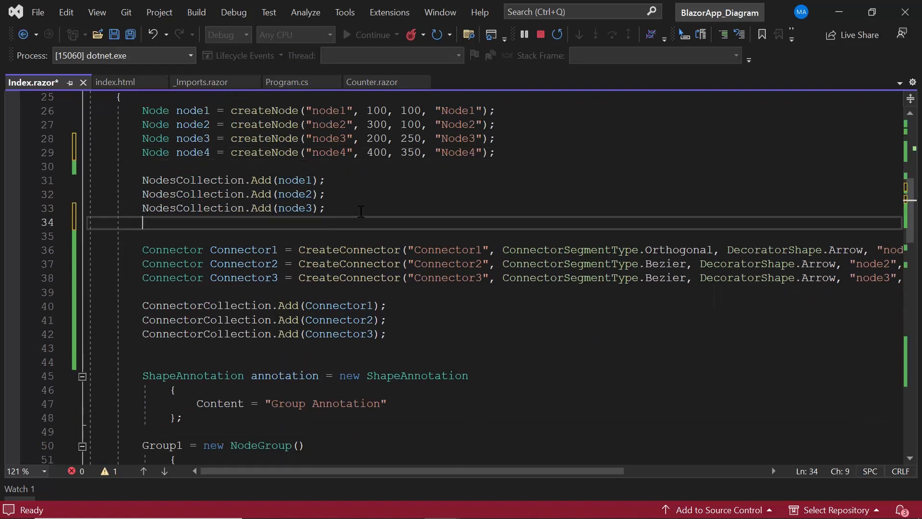
type("Node")
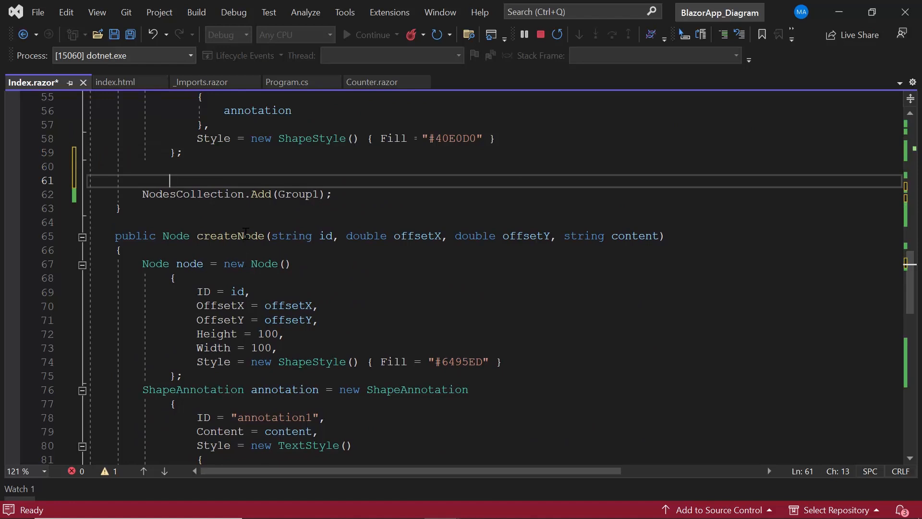
Declare a new NodeGroup named Group2 with ID 'Group2'
type("NodeGroup")
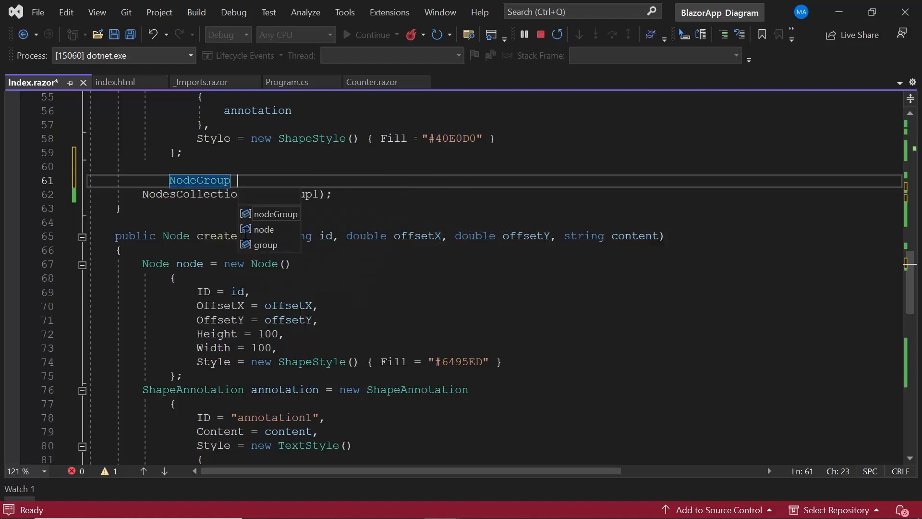
type("Group2")
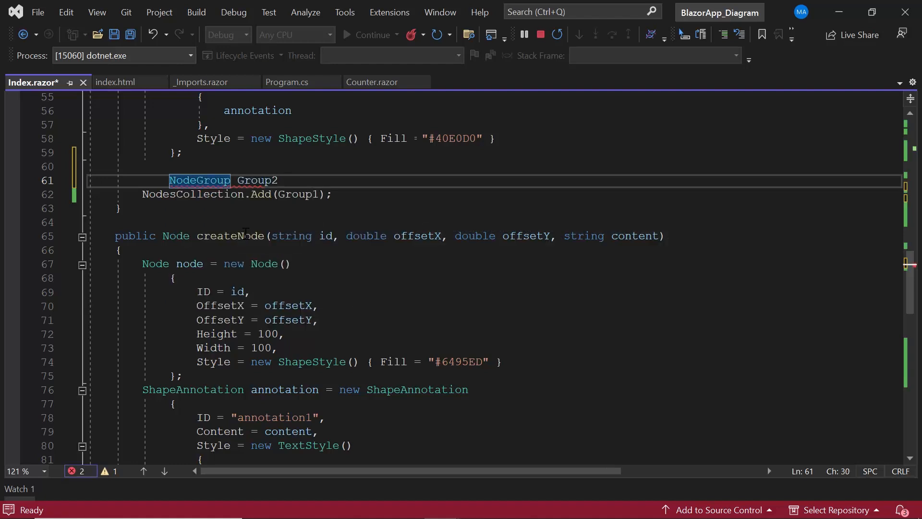
type("= new")
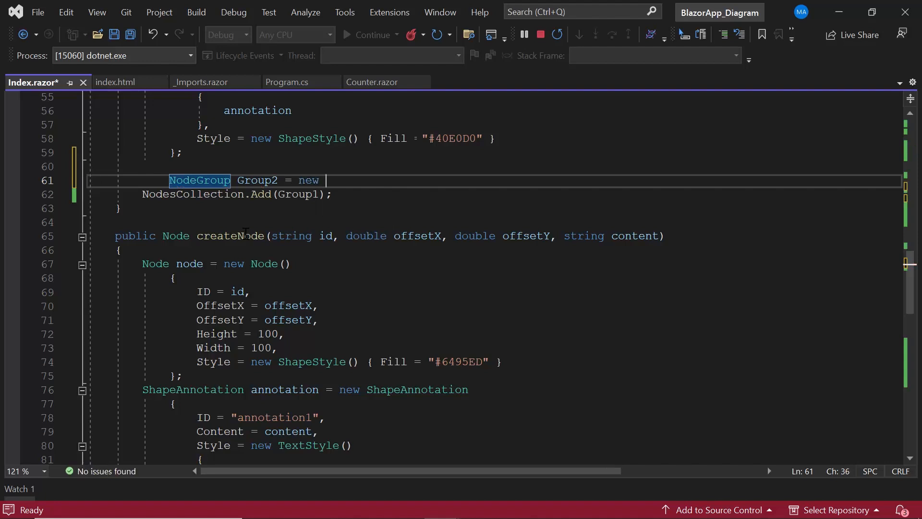
type("NodeGroup()")
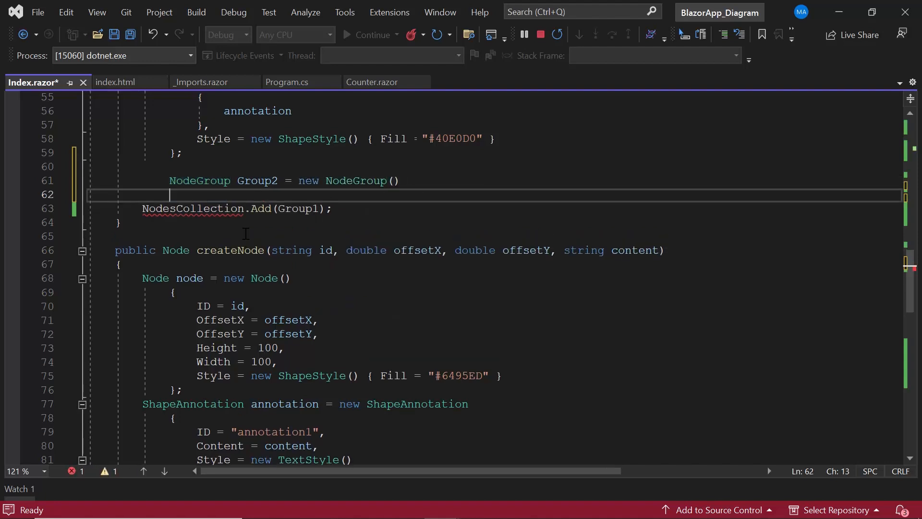
type("ID")
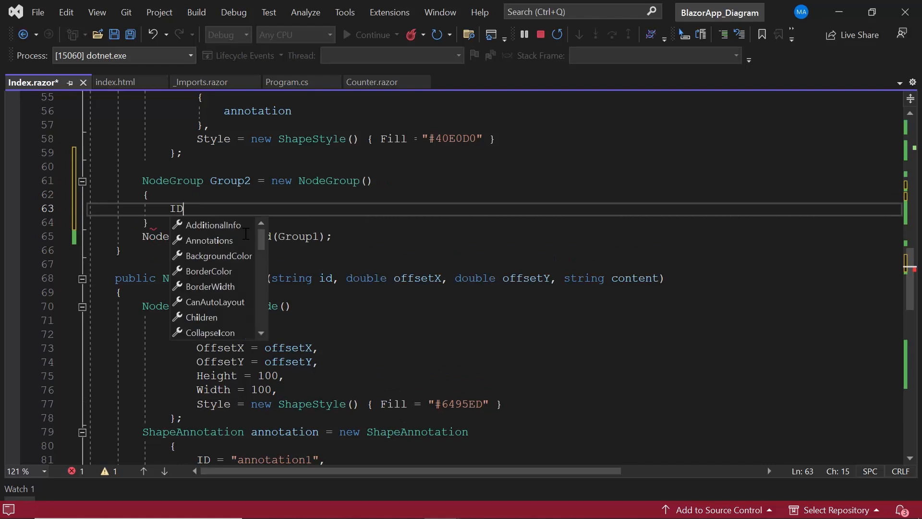
type("=\"Grou\"")
type("C")
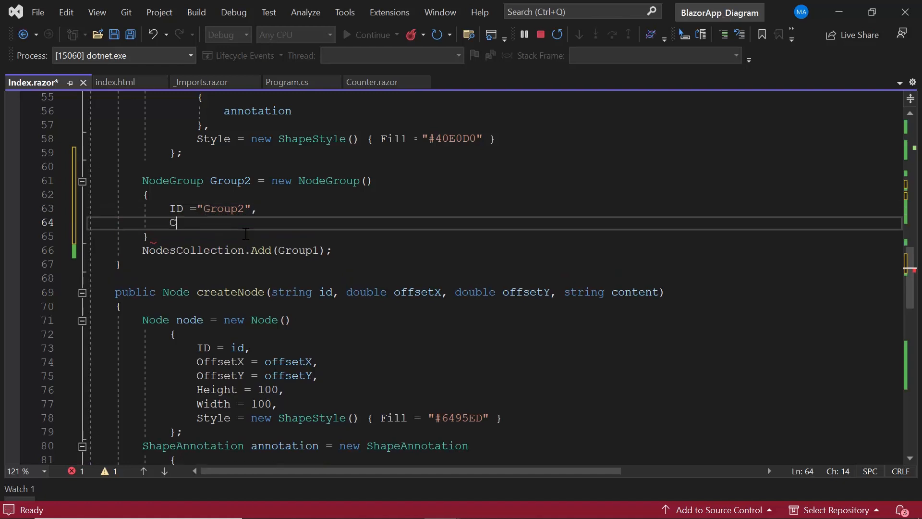
Set Group2's Children to Group1 and node4, starting its Annotations property
type("hildren =")
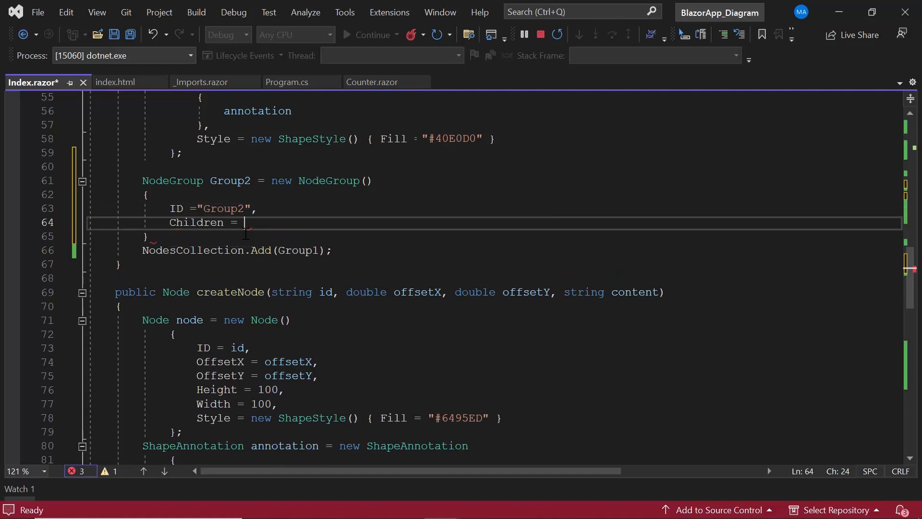
type("new string[")
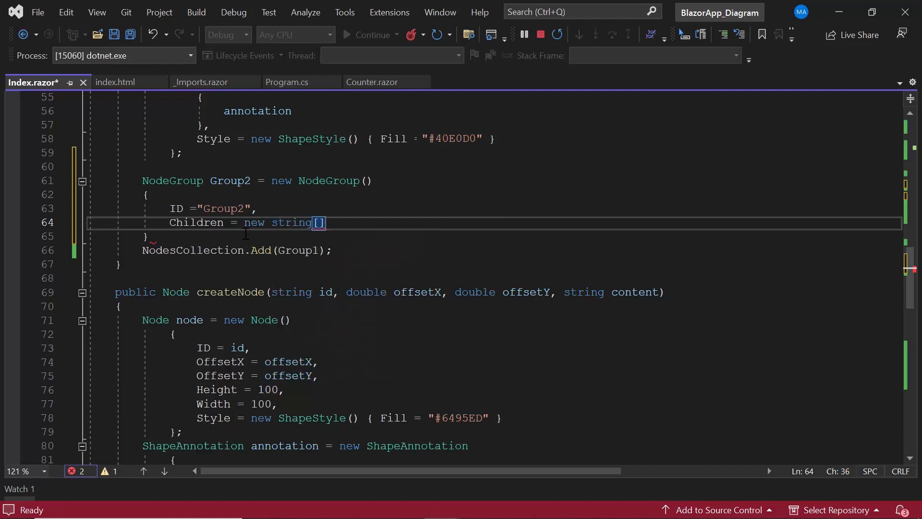
type("{\"\"}")
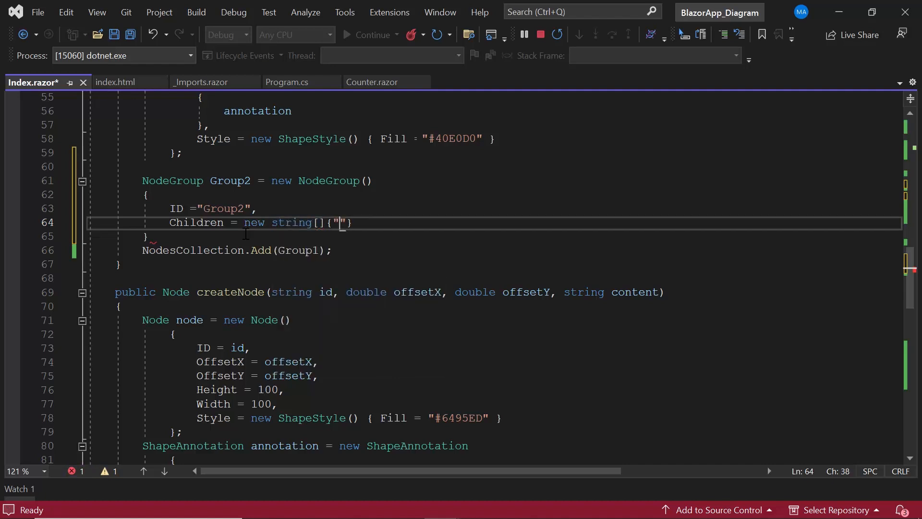
type("Group1")
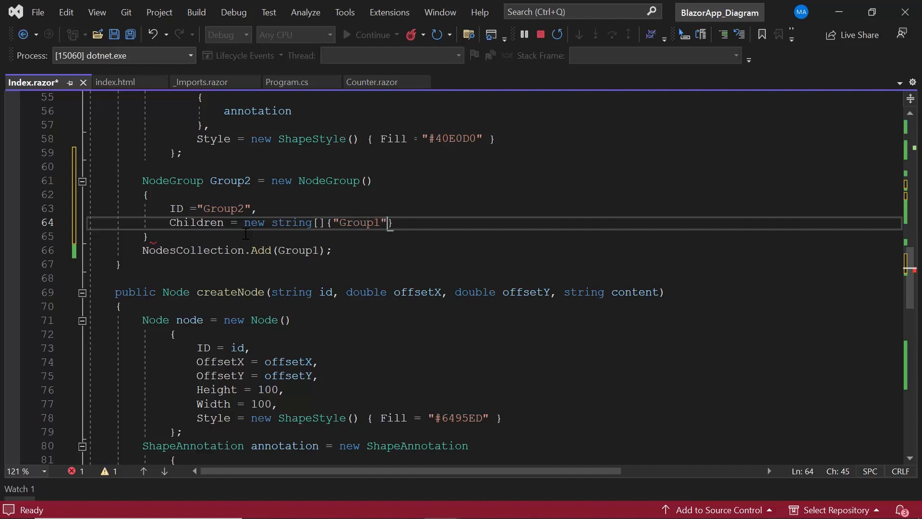
type(", \"node\"")
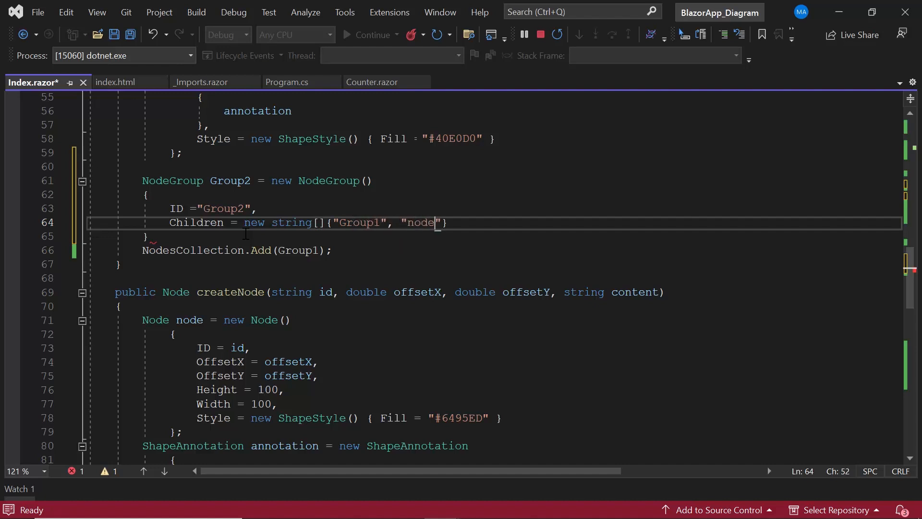
type("Annotations =")
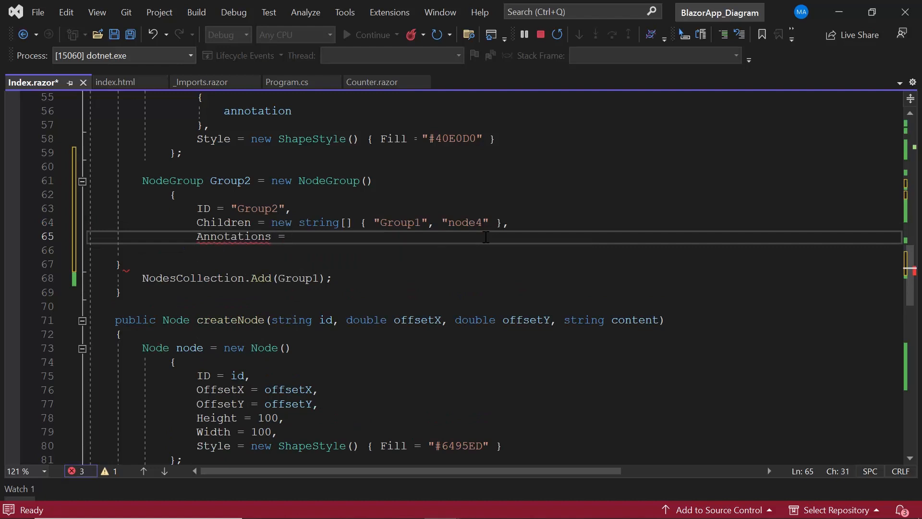
Fill Group2's Annotations with a ShapeAnnotation whose Content is 'Nested Group'
type("new DiagramObjectCollection<ShapeAnnotation>")
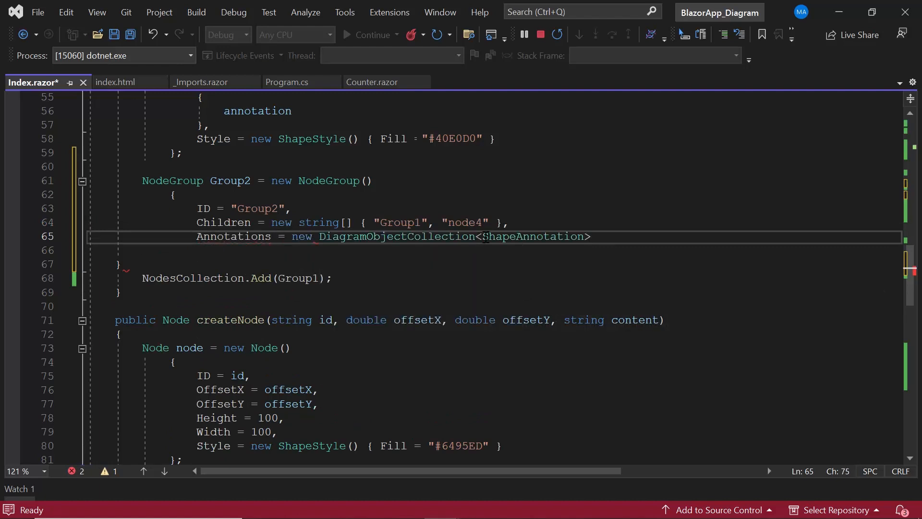
type("()")
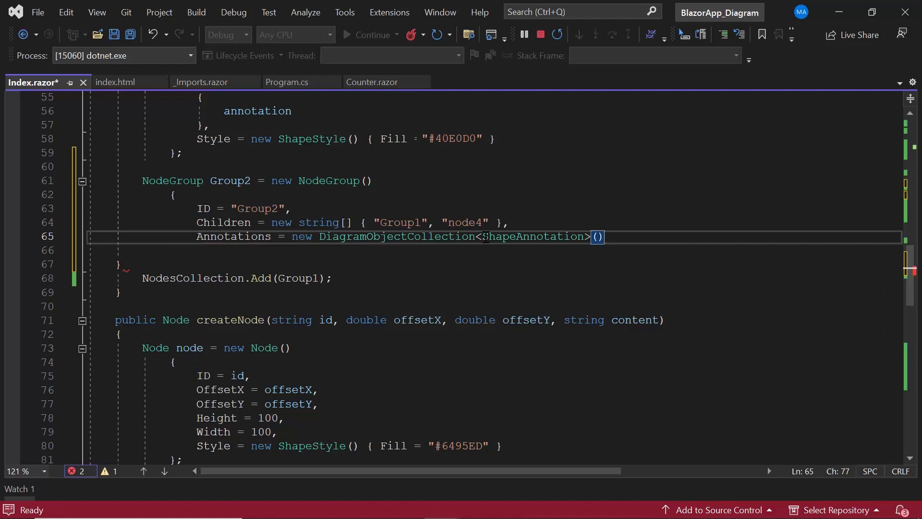
type("ne")
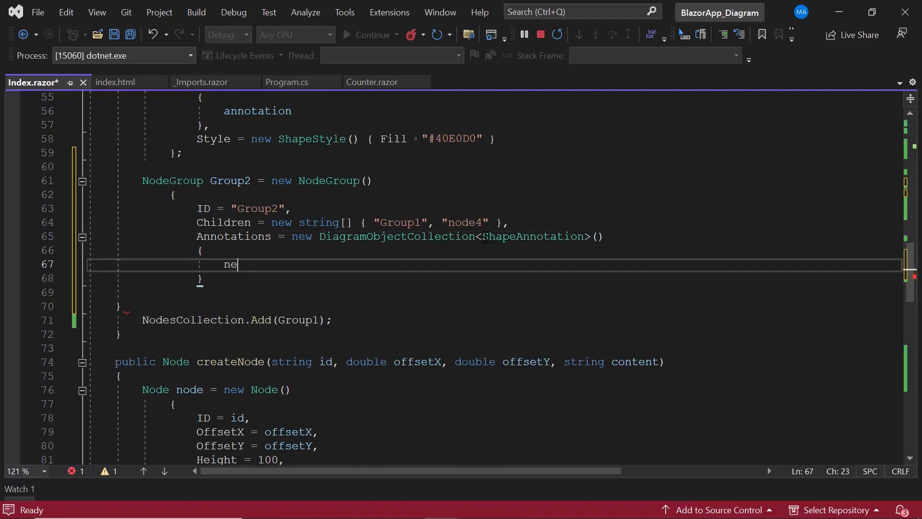
type("w ShapeAnnotation")
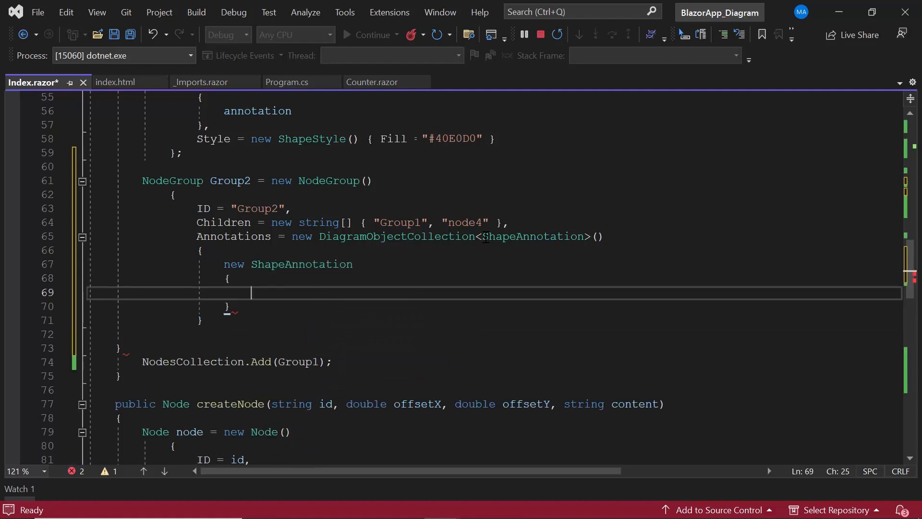
type("Content")
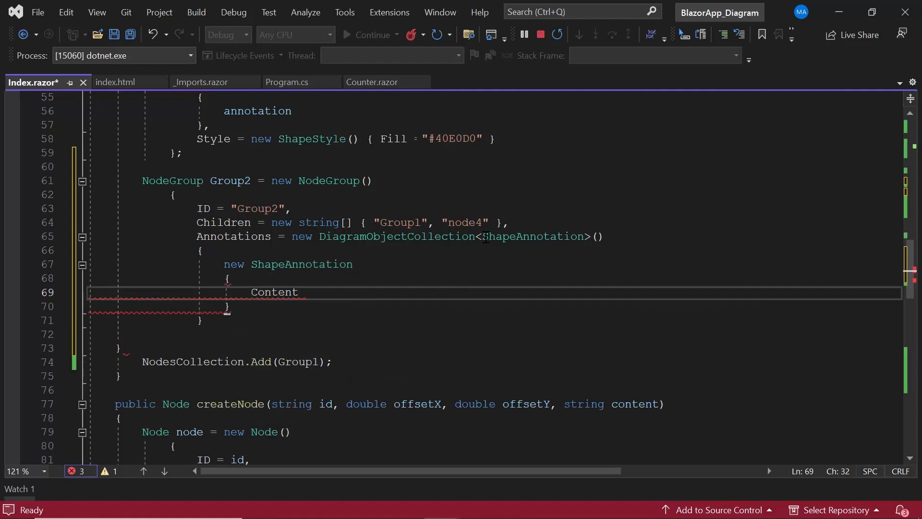
type("= \"Nest\"")
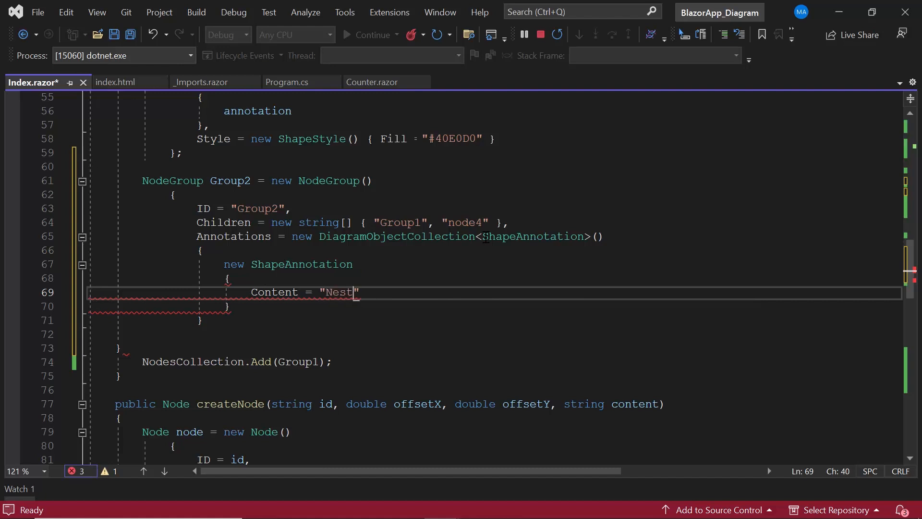
type("ed Group")
left_click(493, 320)
type(",")
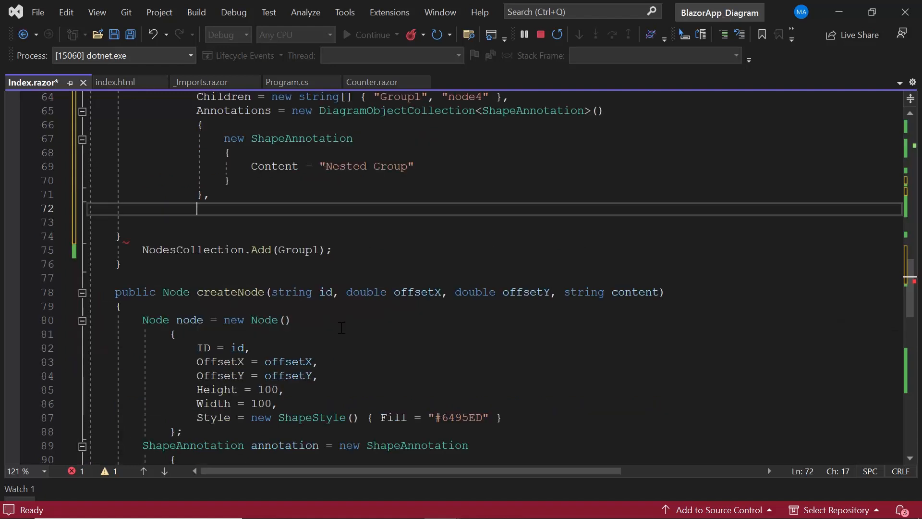
Add a ShapeStyle to Group2 with Fill '#7FFFD4'
type("Style = new ShapeStyle")
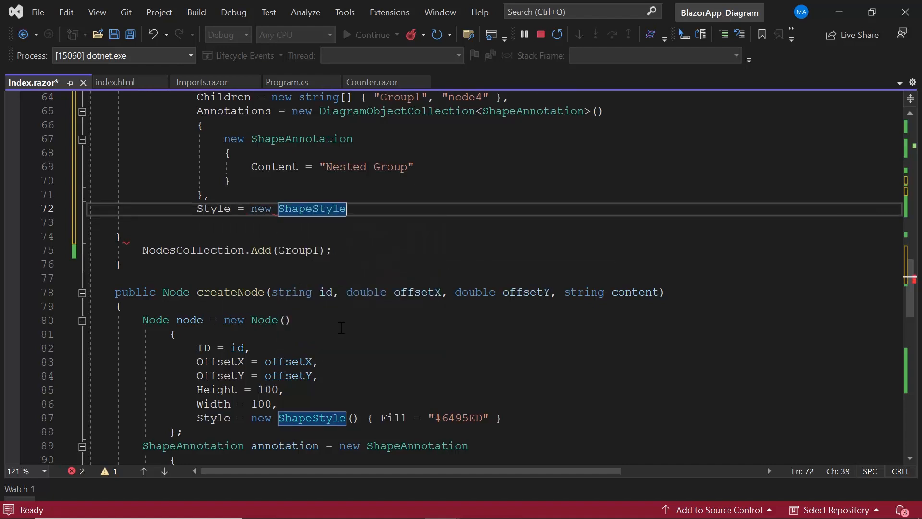
type("()")
type("{")
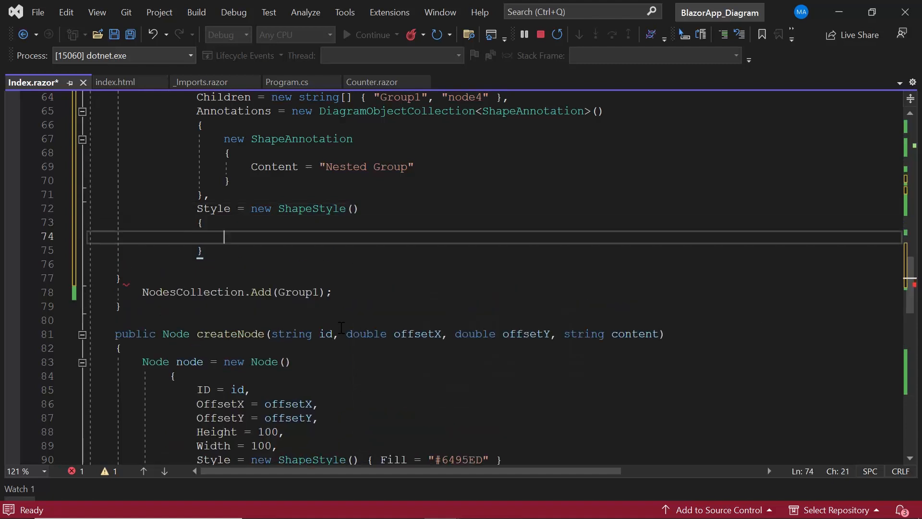
type("Fill")
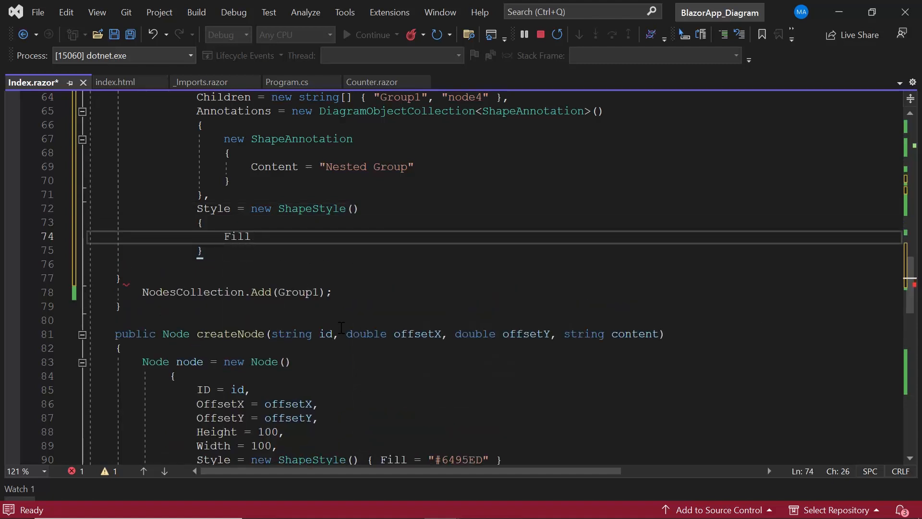
type("= \"\"")
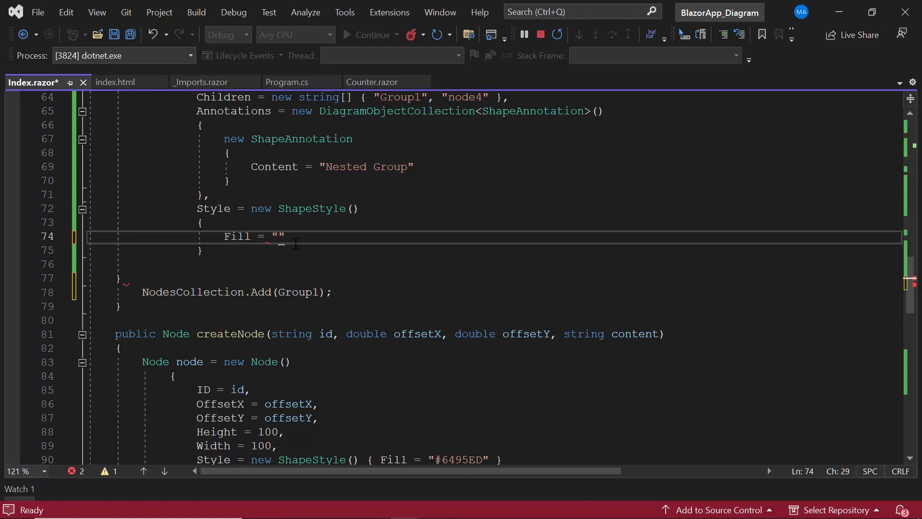
type("#7FFFD4")
left_click(493, 278)
type(";")
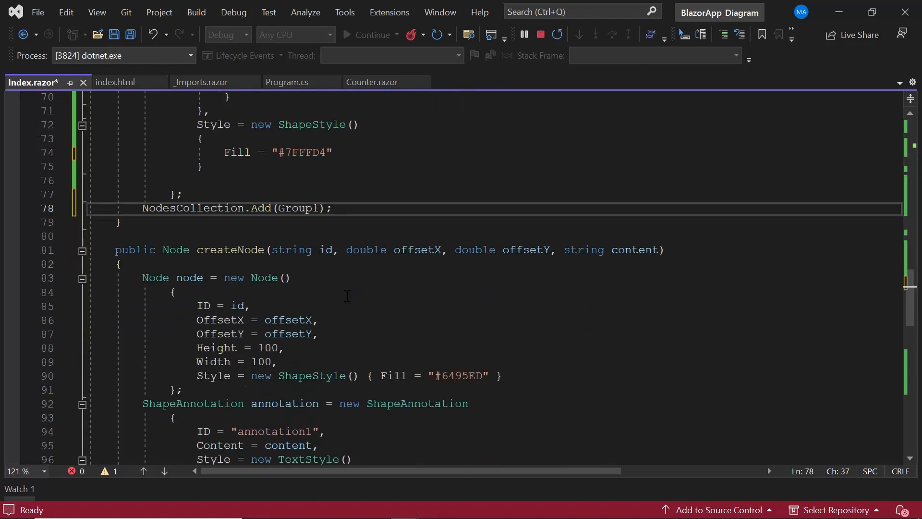
Add Group2 to NodesCollection and save to hot-reload the running app
type("Nodes")
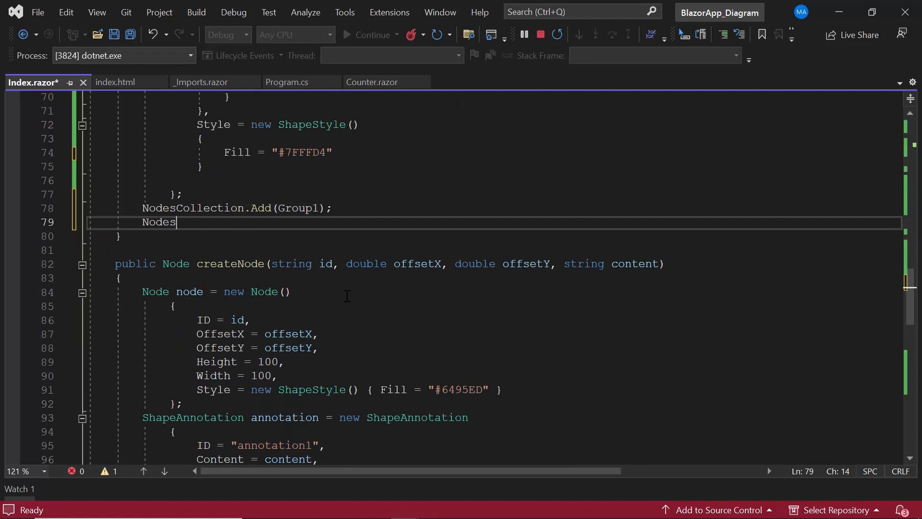
type("Collection.Add")
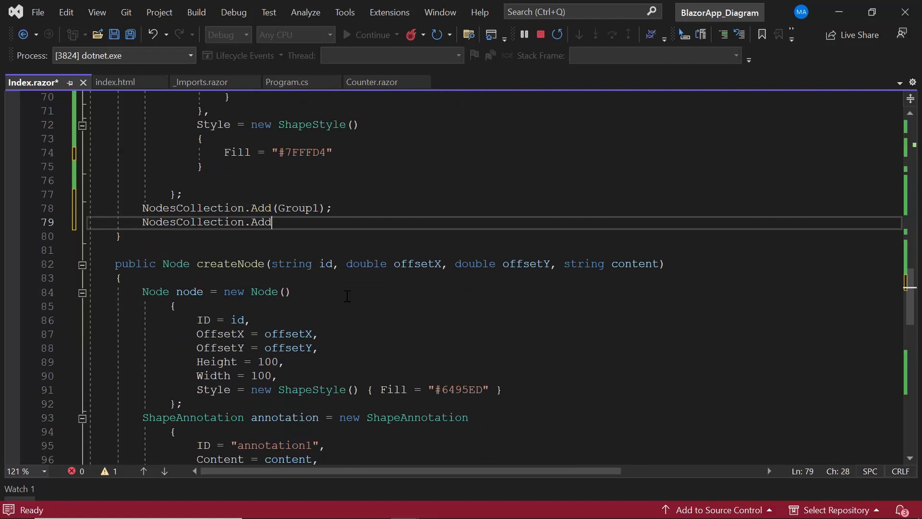
type("(Group2);")
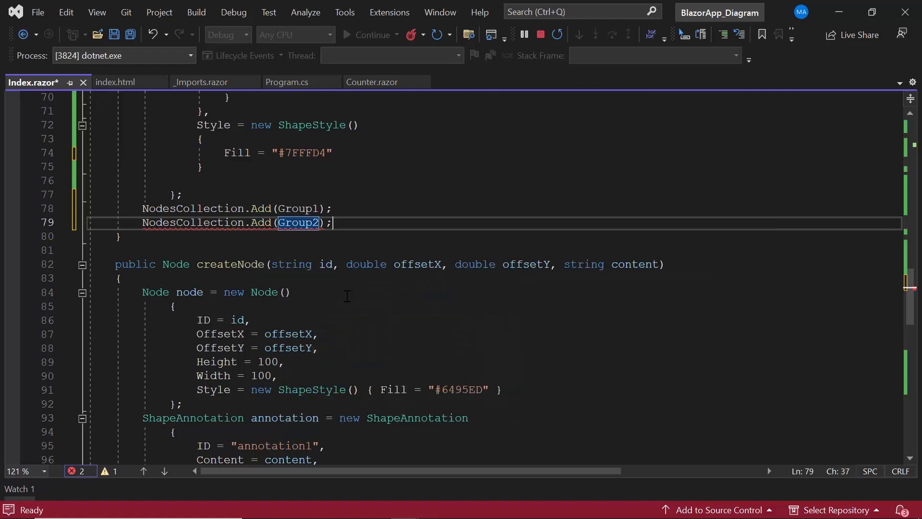
key("ctrl+s")
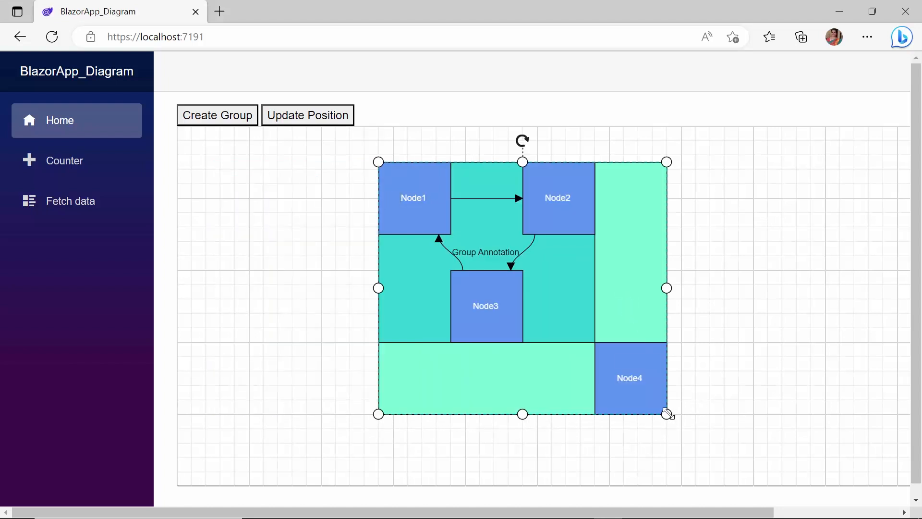
Drag the aquamarine group's bottom-right handle outward, then inward to shrink Group1 and Node4
left_click_drag(668, 413, 710, 443)
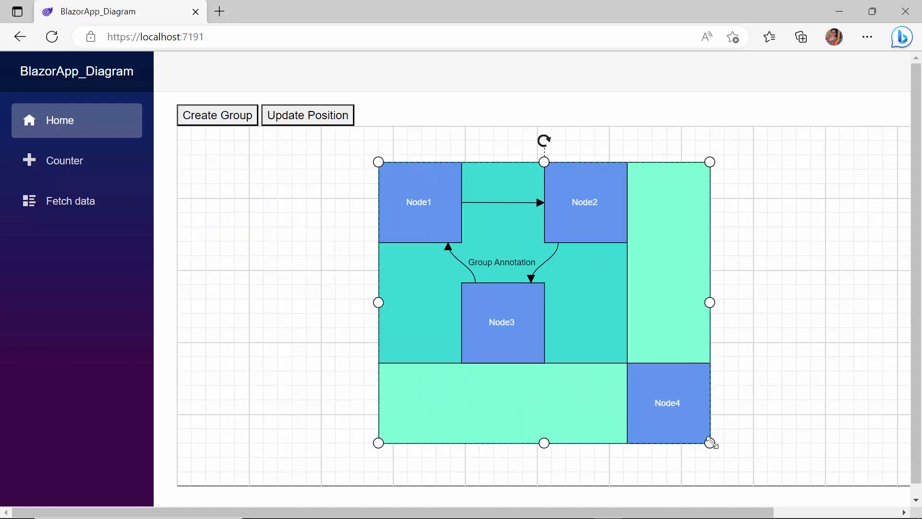
left_click_drag(710, 442, 621, 370)
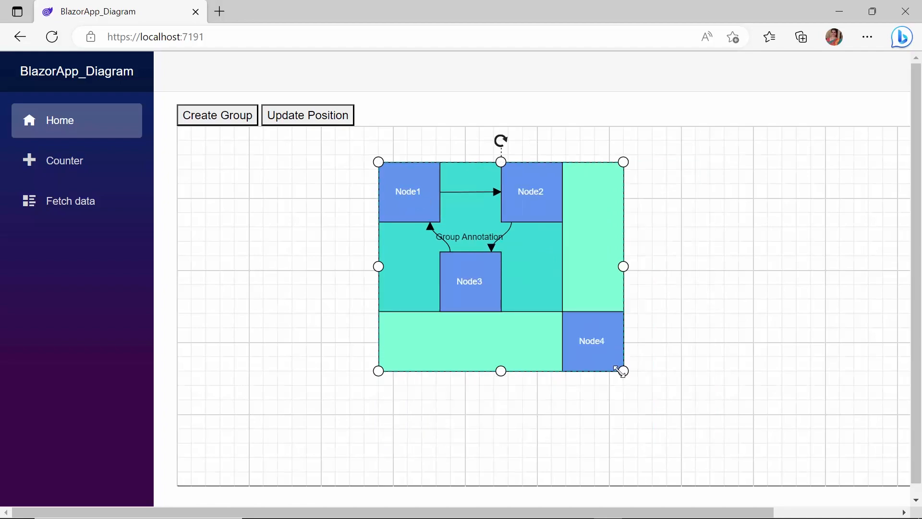